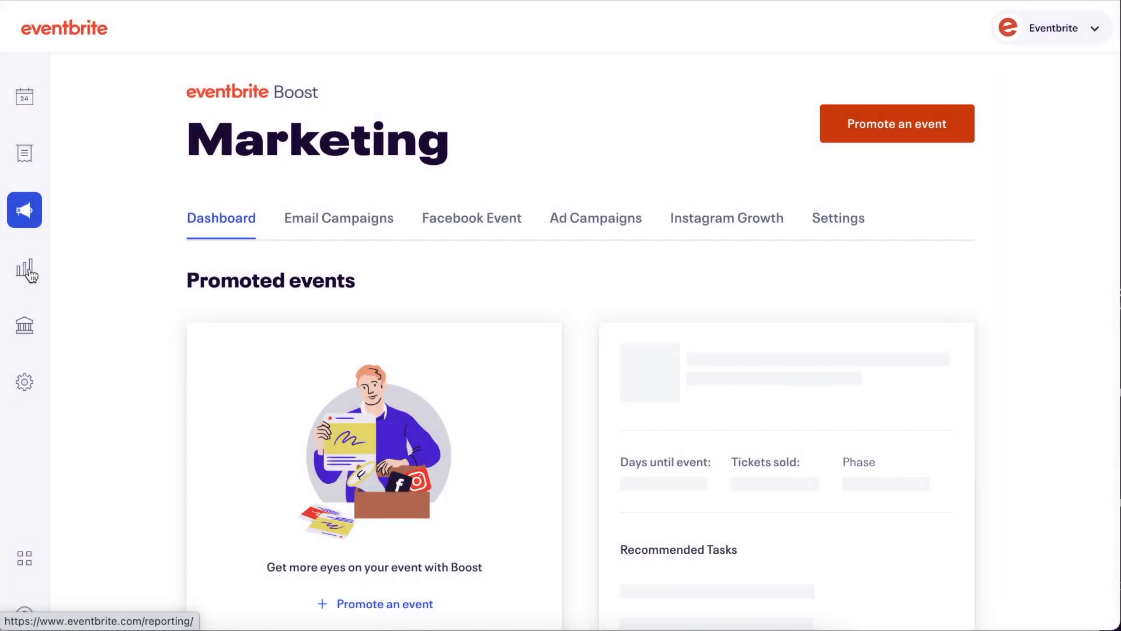
Visit the Reports and Finance workspaces, viewing Finance's charges and credits.
left_click(23, 266)
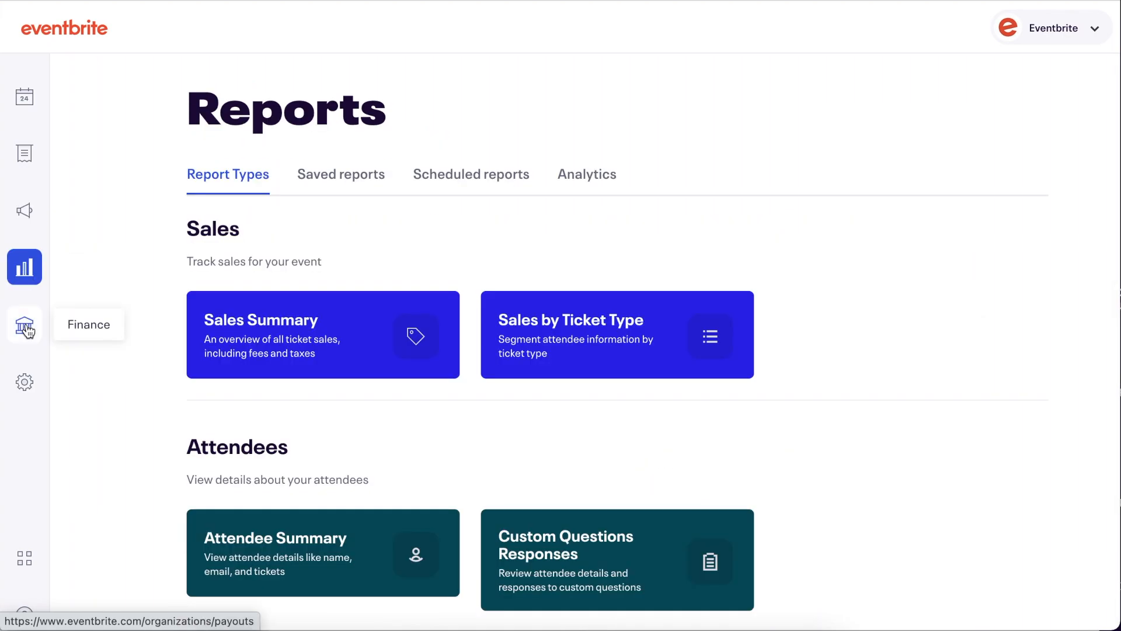
left_click(25, 324)
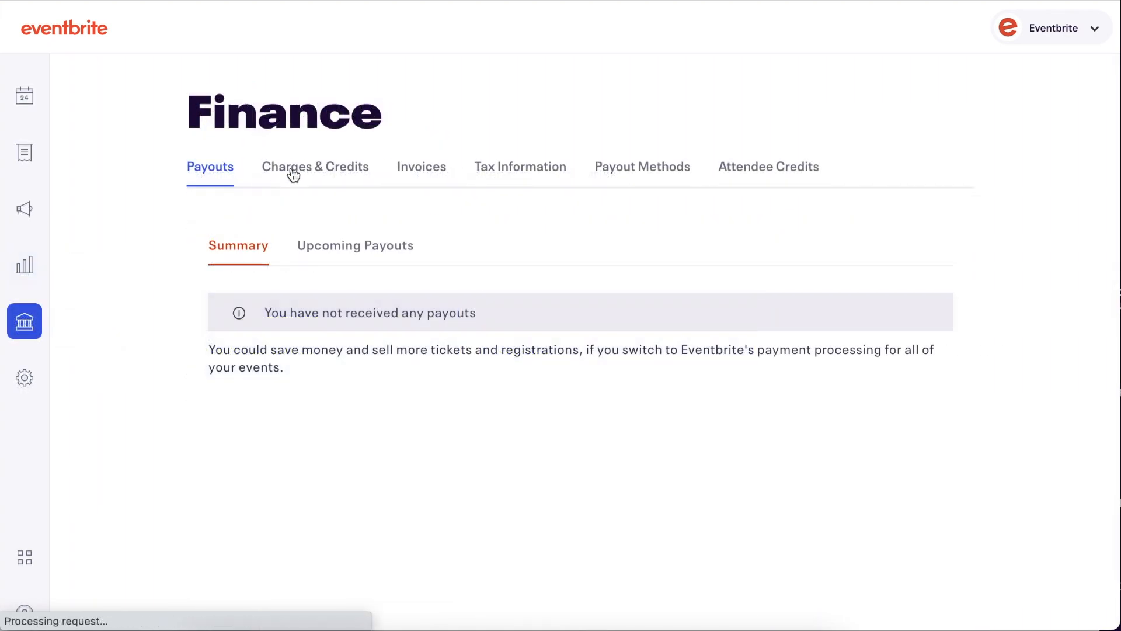
left_click(315, 166)
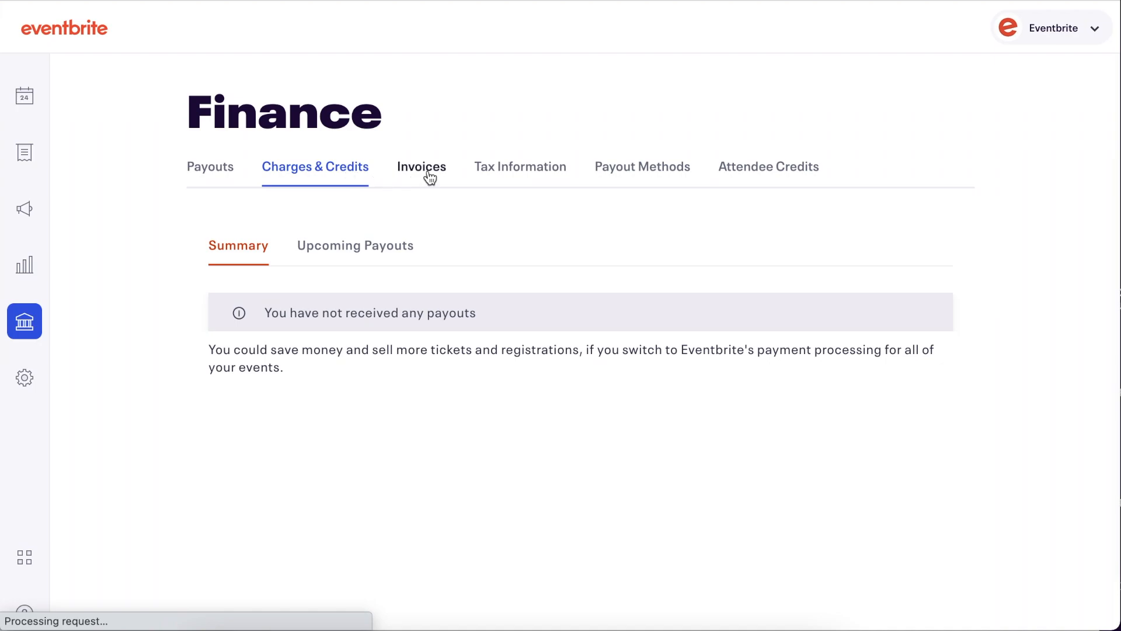
Start publishing Sample Concert Event to Facebook from Marketing, then pick the pizza baking class.
left_click(22, 209)
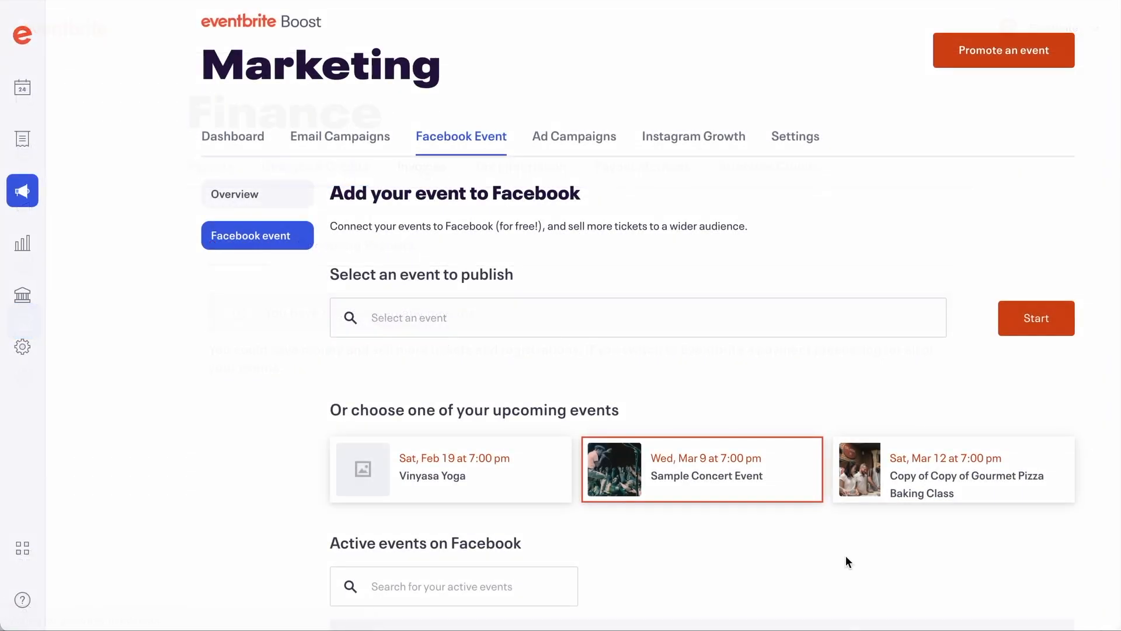
left_click(702, 467)
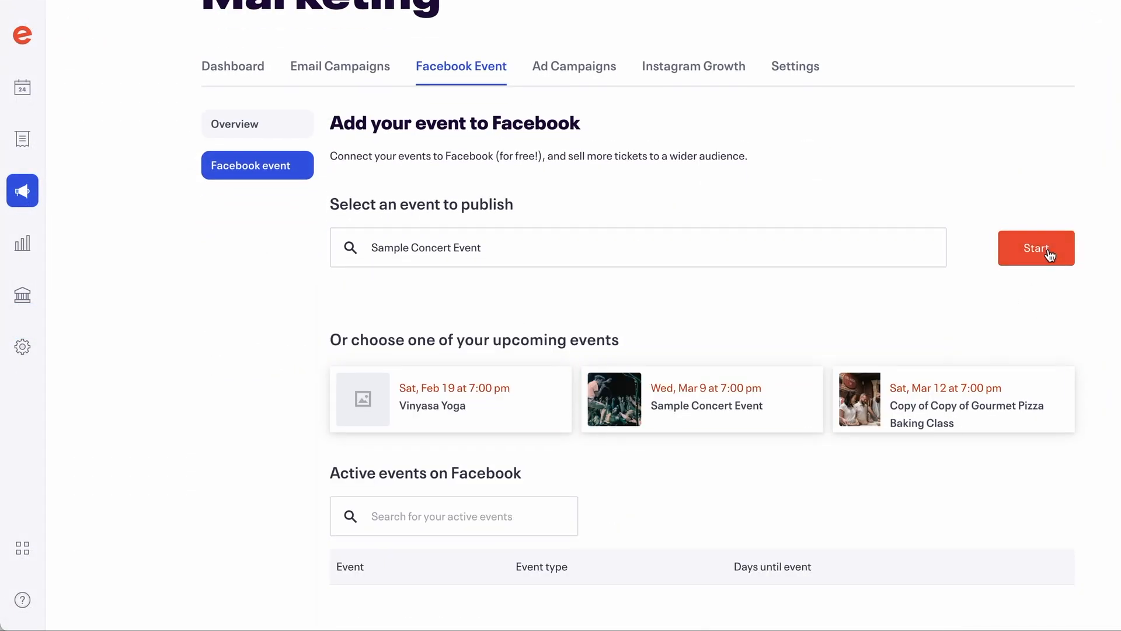
left_click(1036, 247)
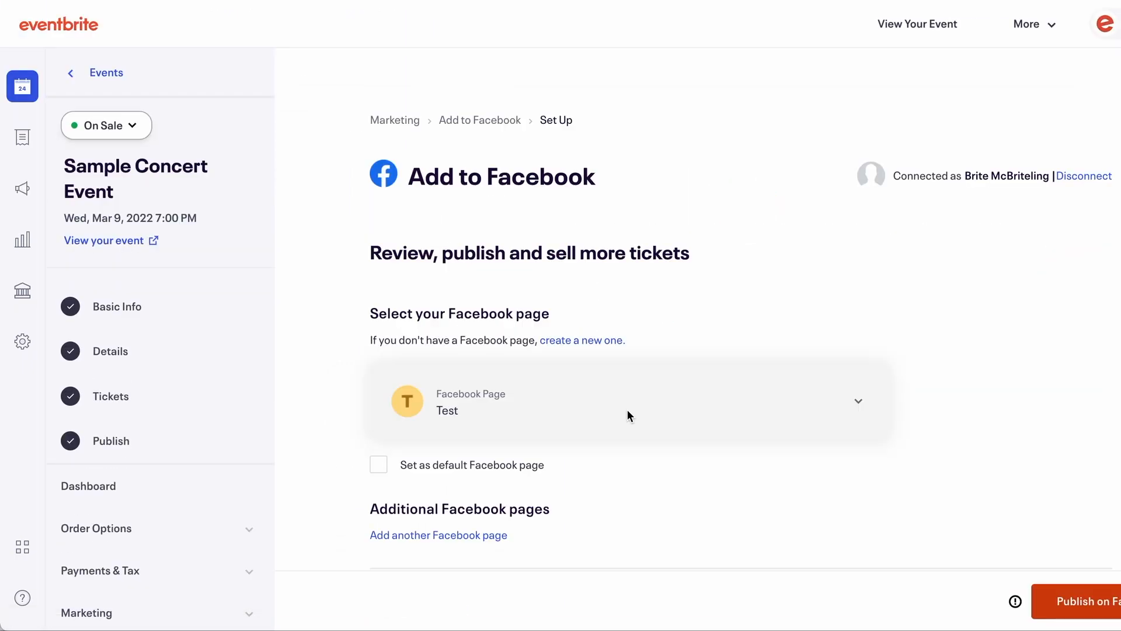
left_click(1087, 601)
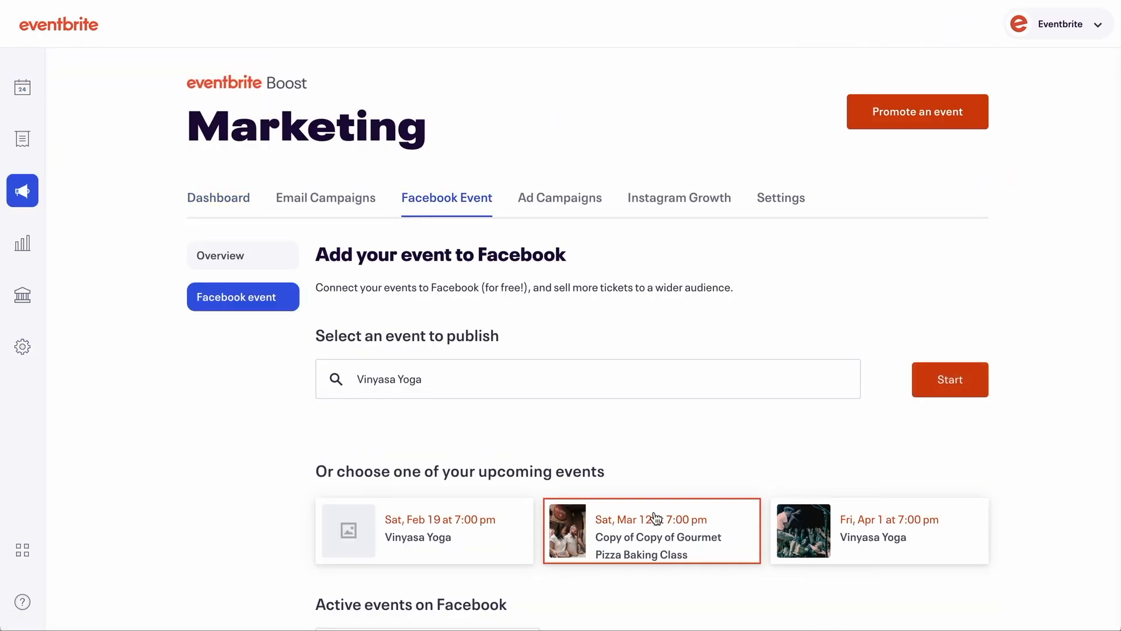
left_click(22, 88)
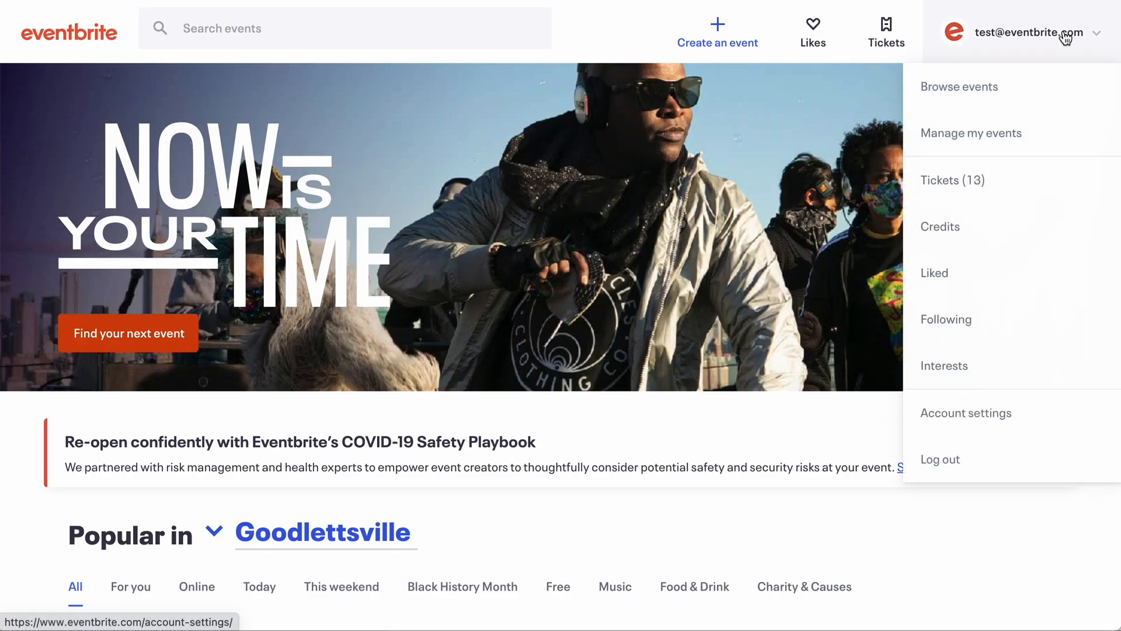
Choose Manage my events from the account menu to reach the organizer Events list.
left_click(970, 132)
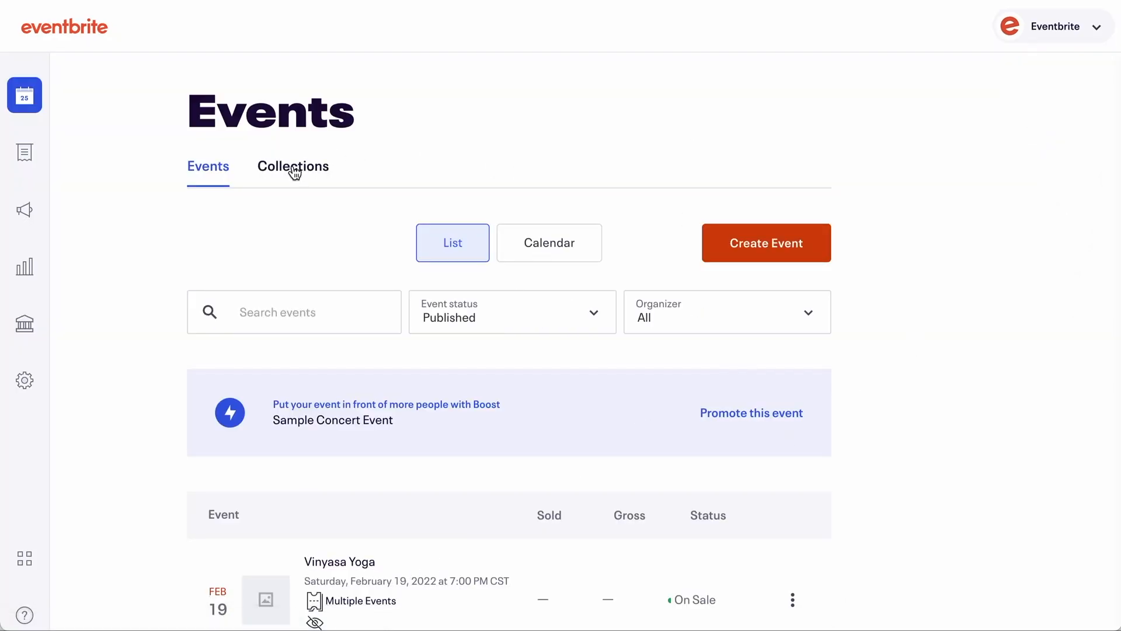
left_click(293, 167)
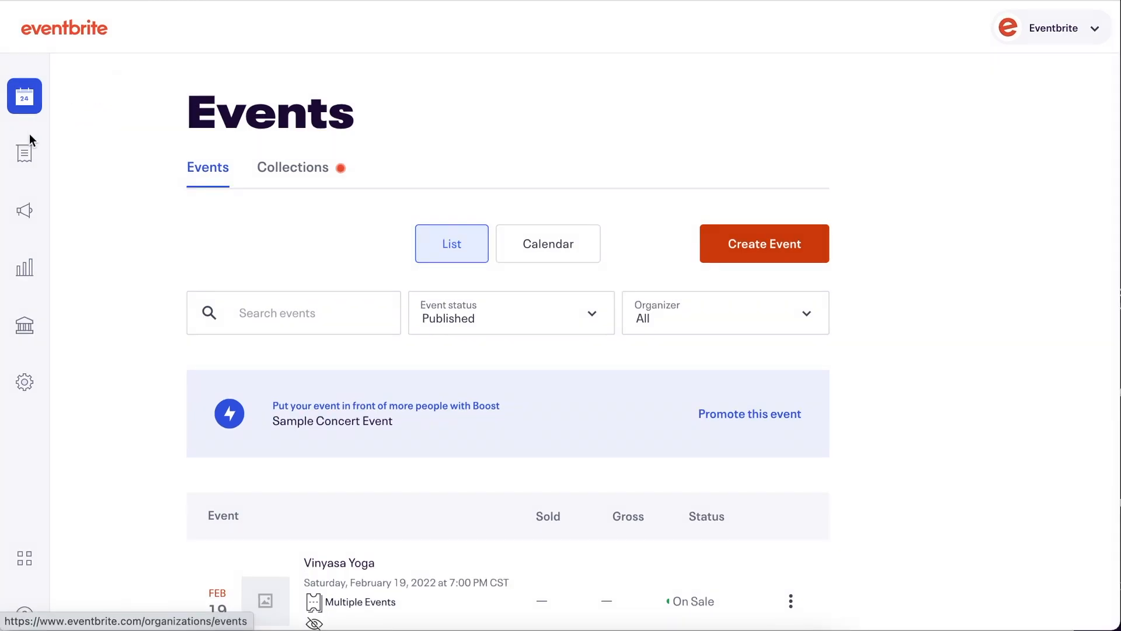
mouse_move(24, 211)
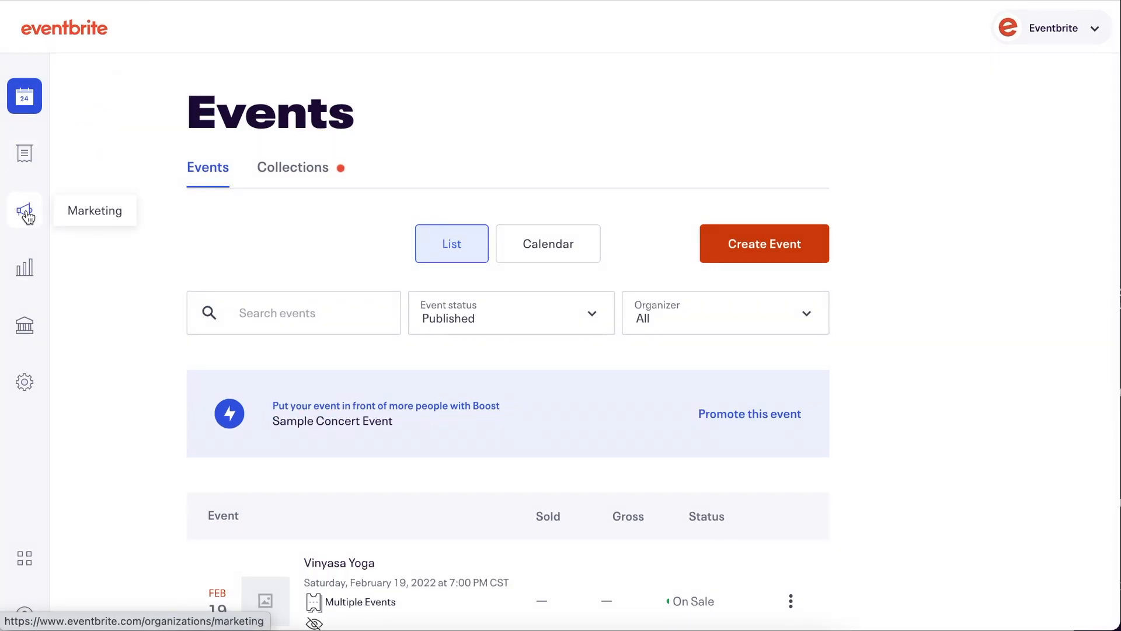
mouse_move(24, 325)
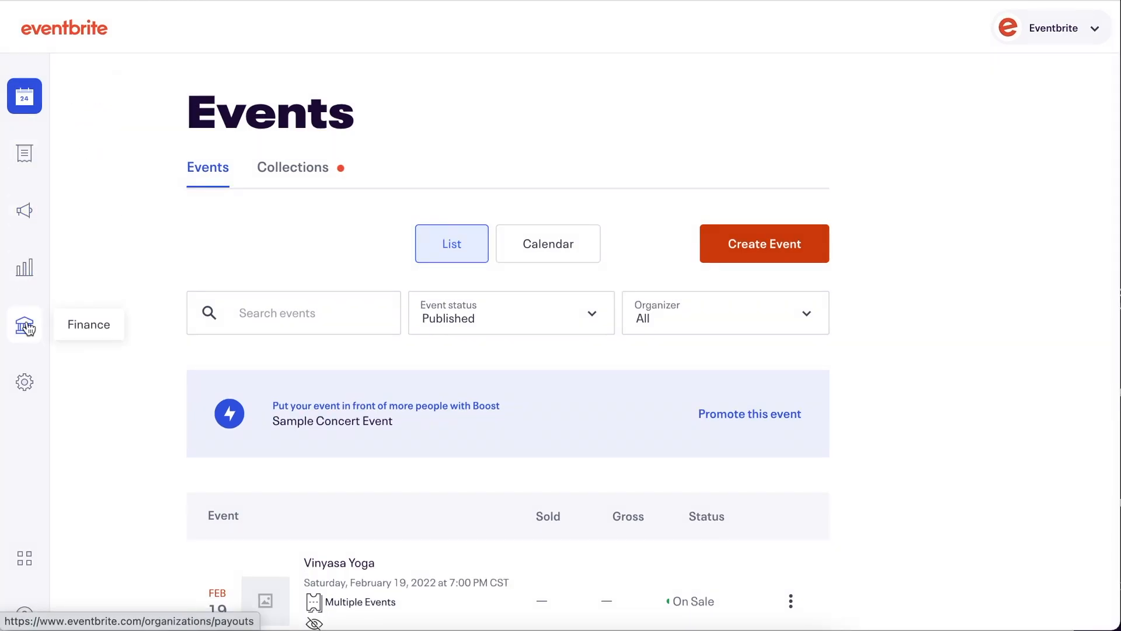
mouse_move(25, 382)
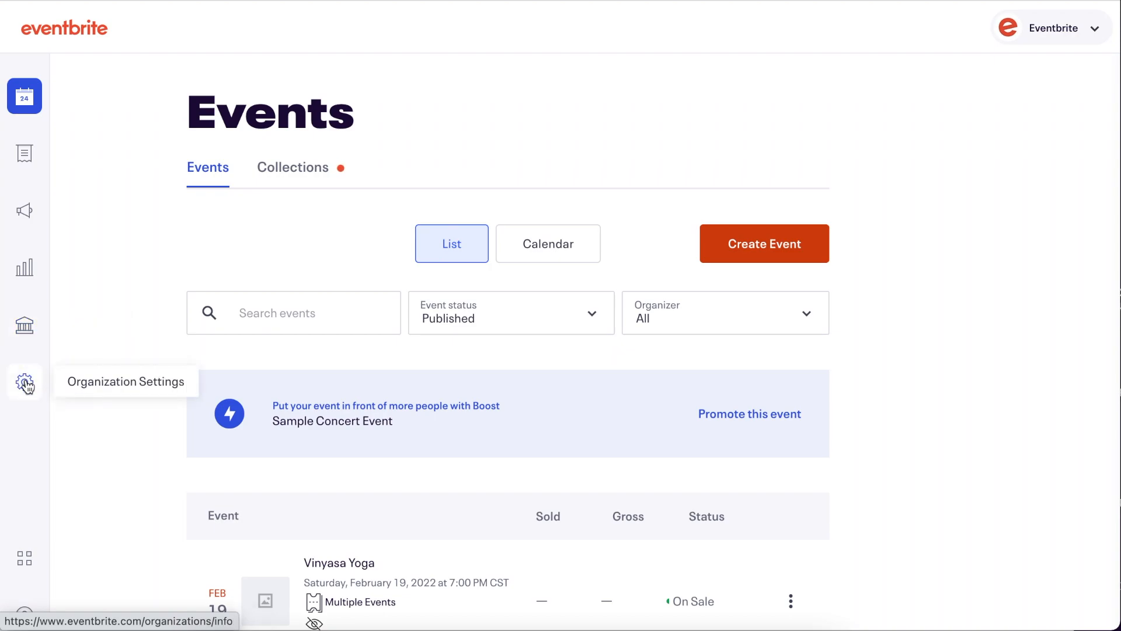
mouse_move(34, 482)
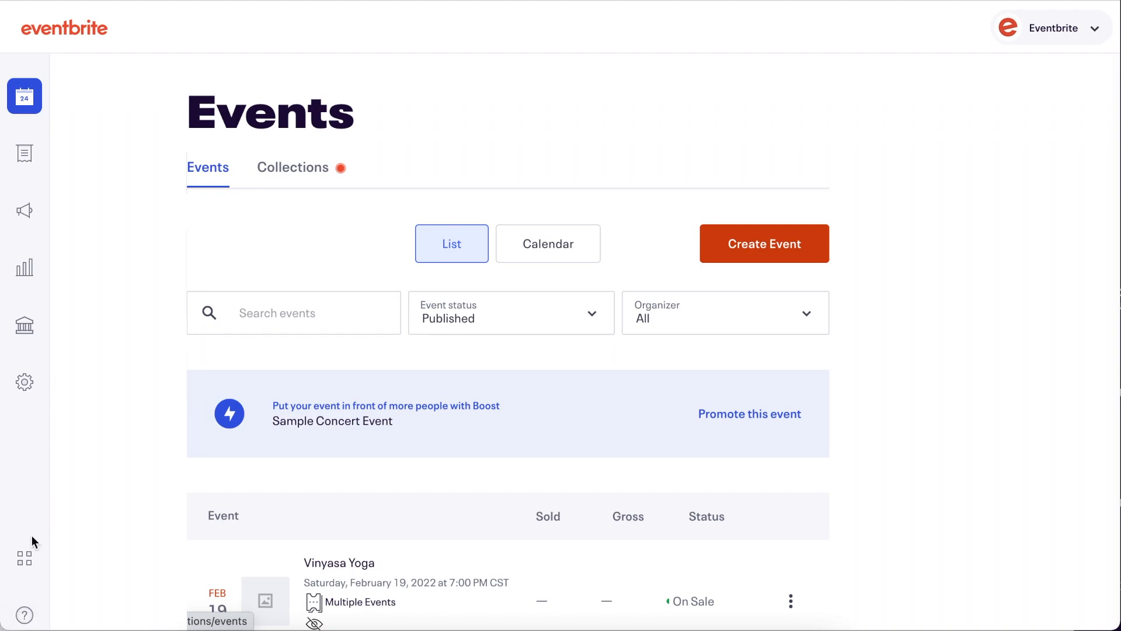
mouse_move(24, 563)
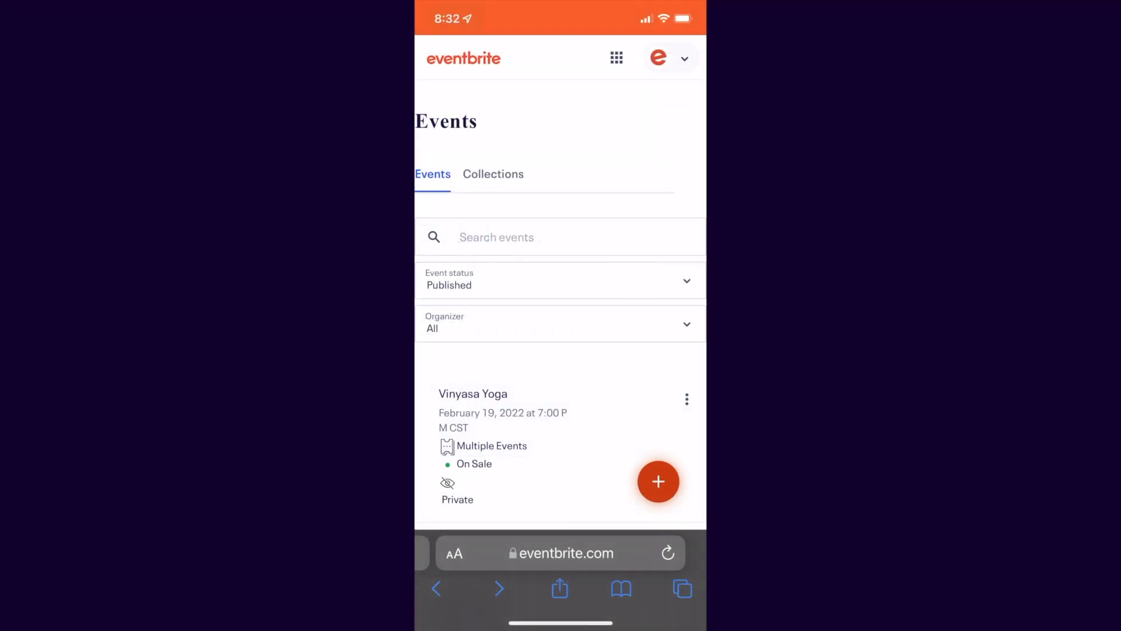
Show the Events page of eventbrite.com in the phone's Safari browser.
left_click(616, 58)
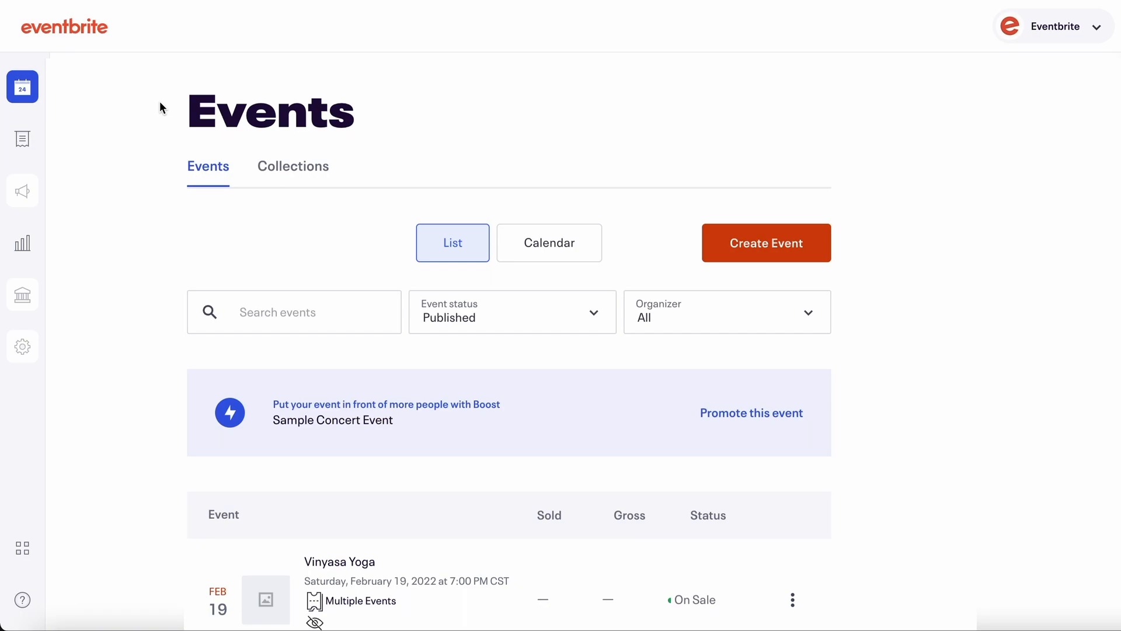
mouse_move(46, 78)
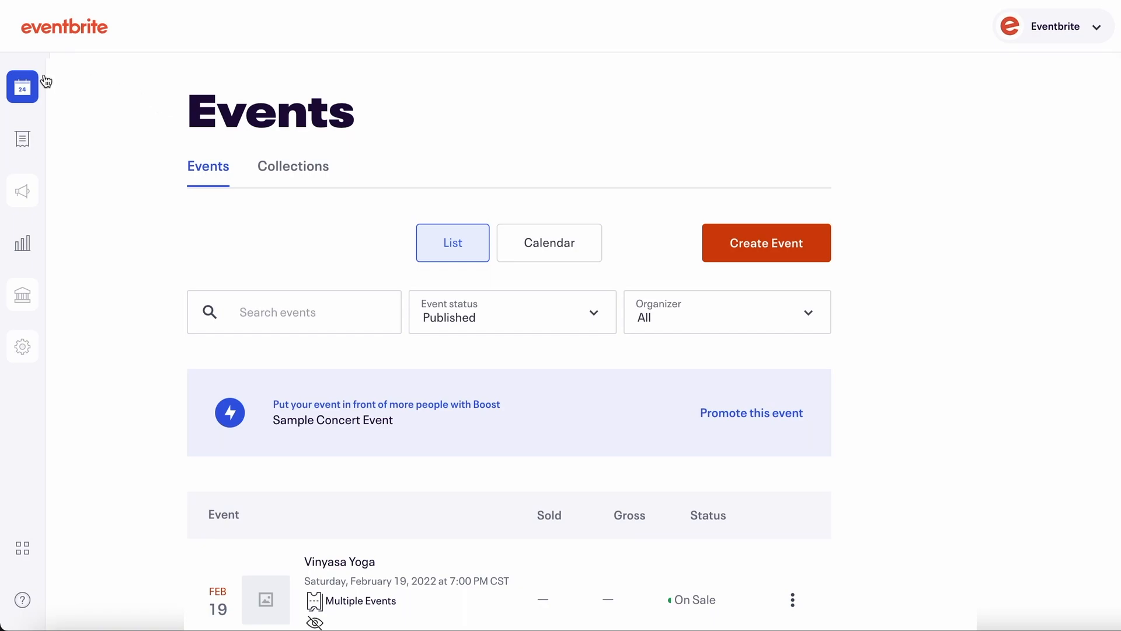
mouse_move(22, 191)
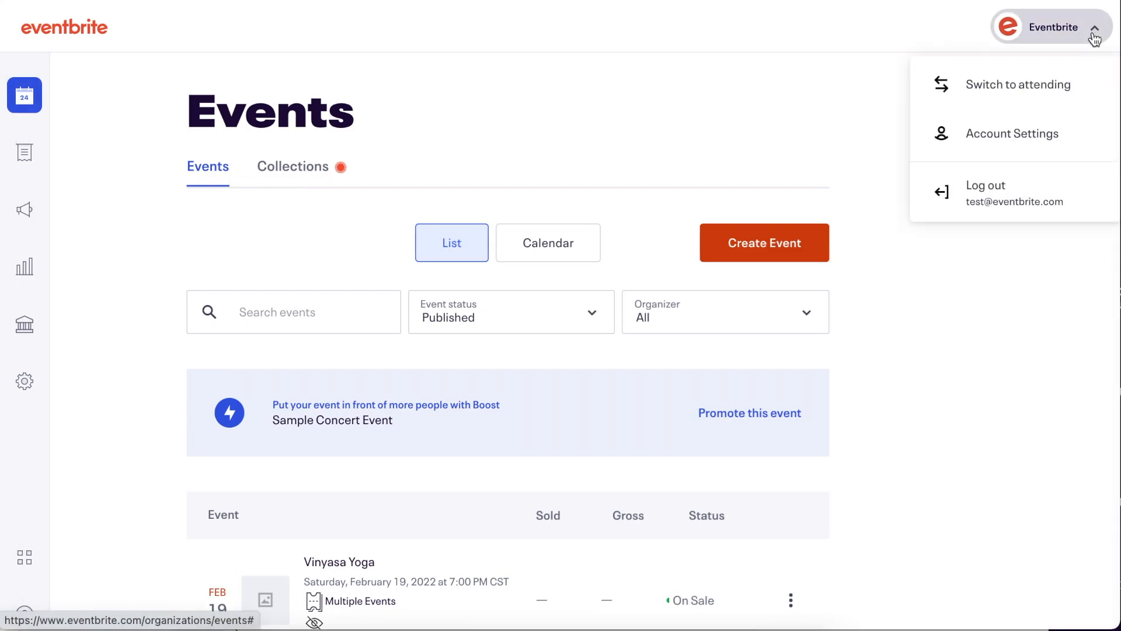
mouse_move(1044, 89)
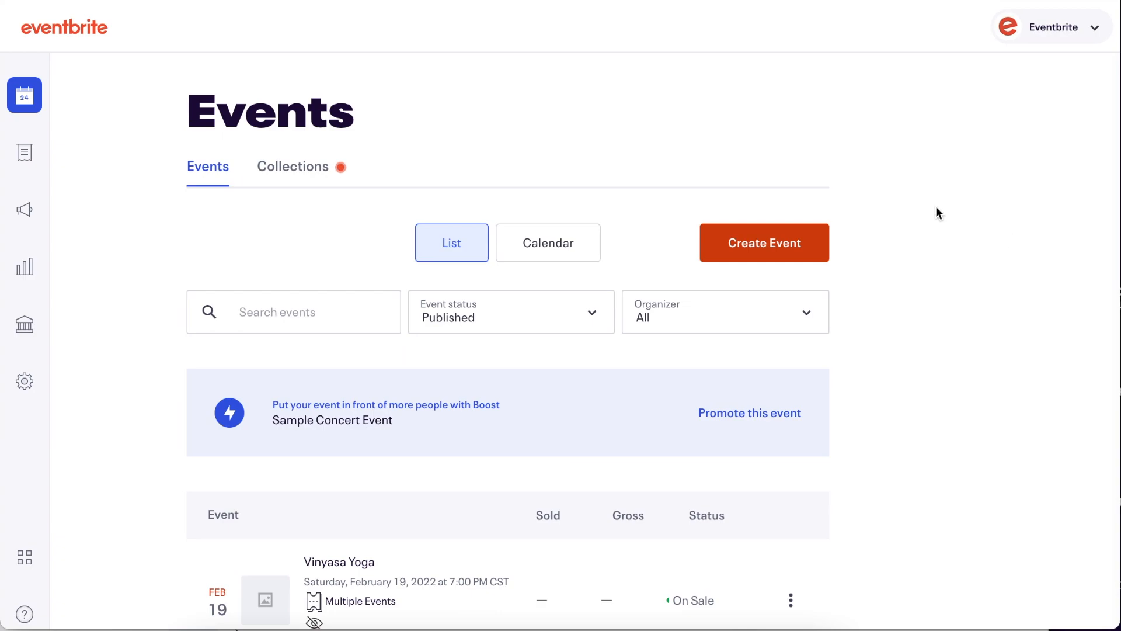
mouse_move(24, 381)
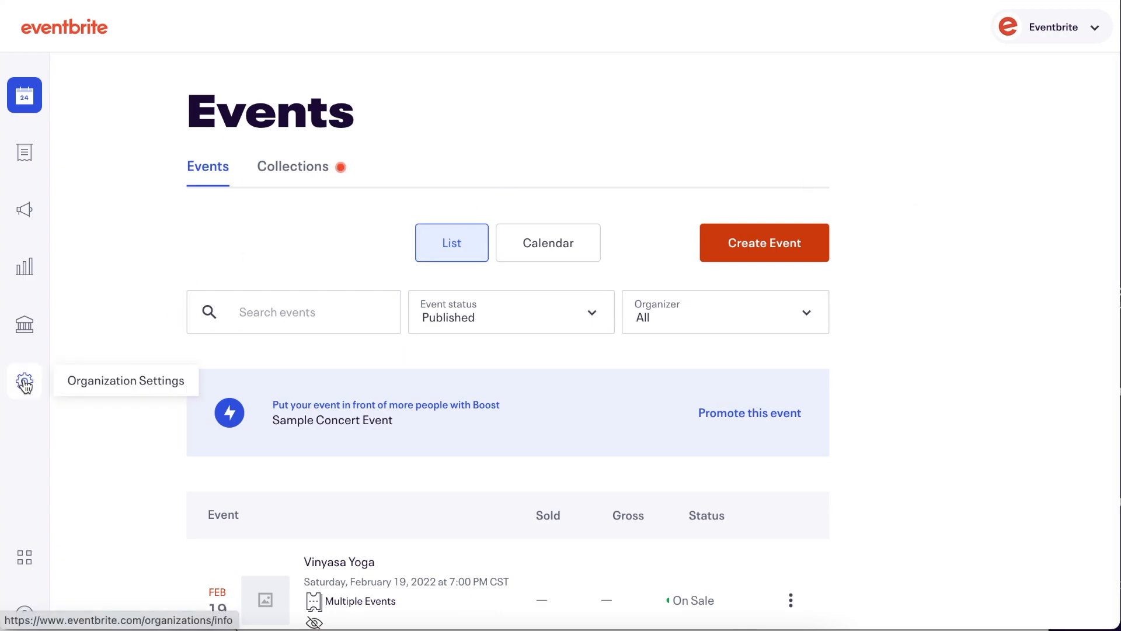
Open Organization Settings and scroll through Eventbrite Training Organization's Organizer Profile.
left_click(25, 381)
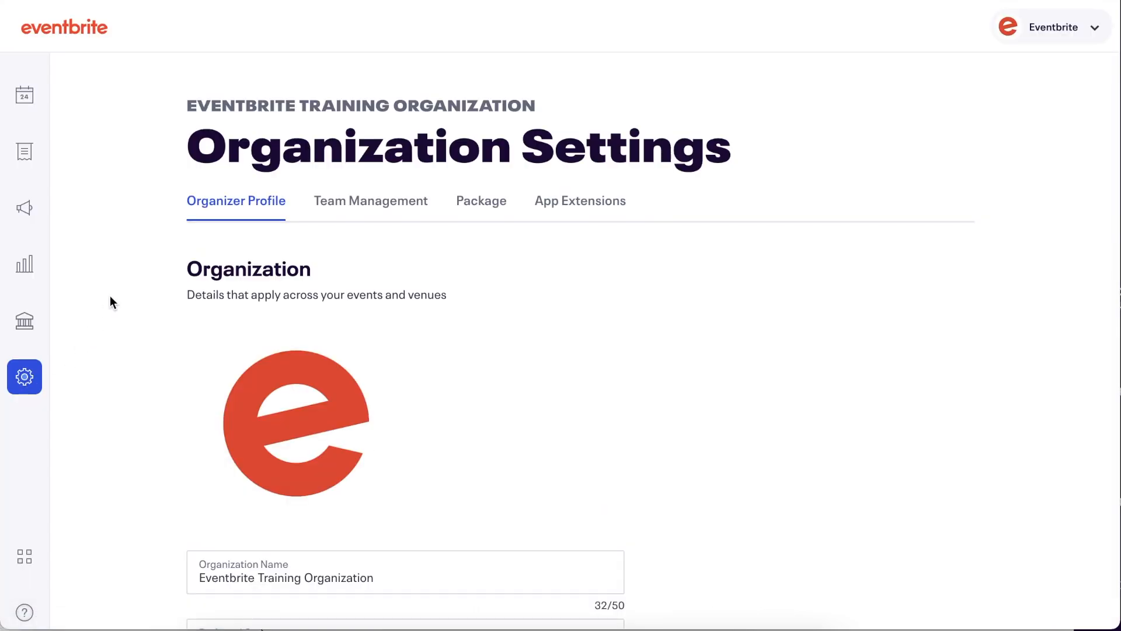
scroll("down", 3)
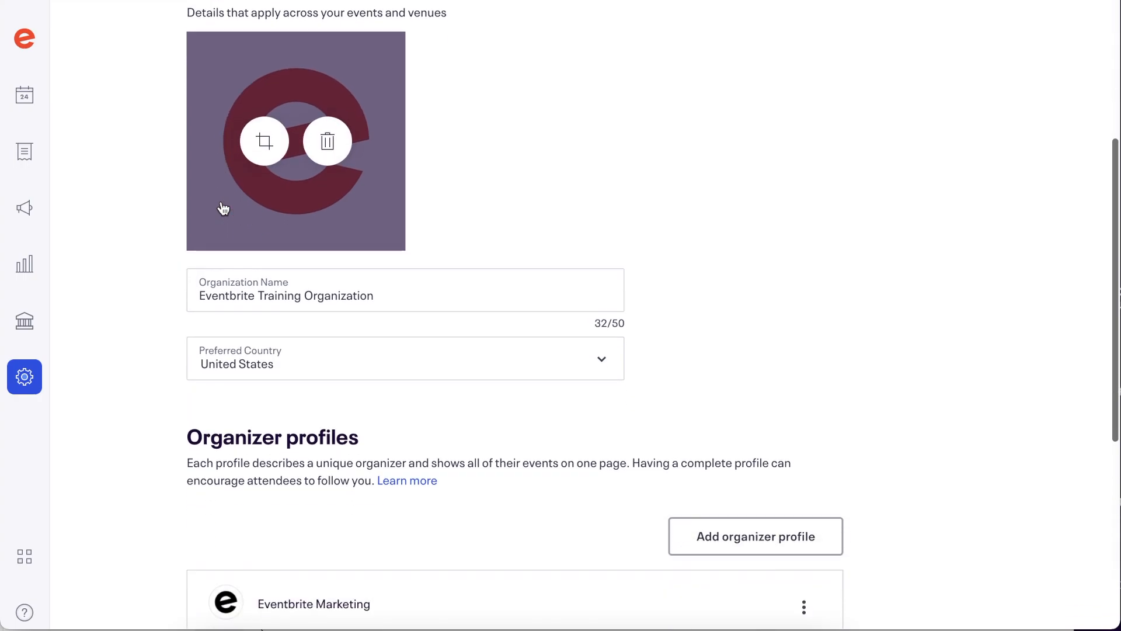
scroll("down", 3)
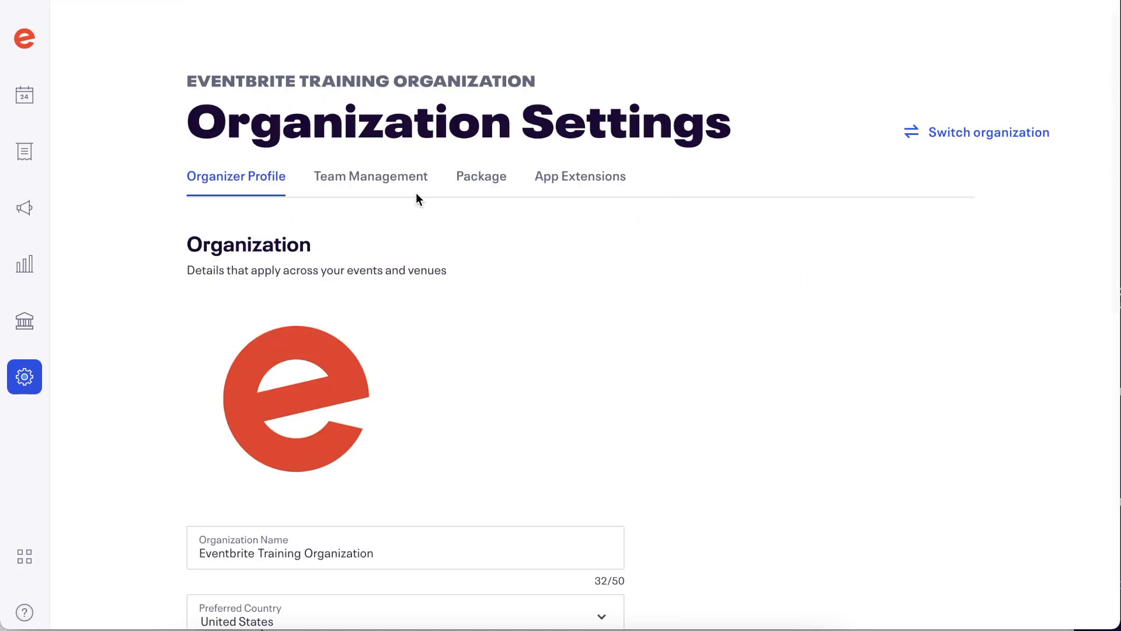
mouse_move(988, 132)
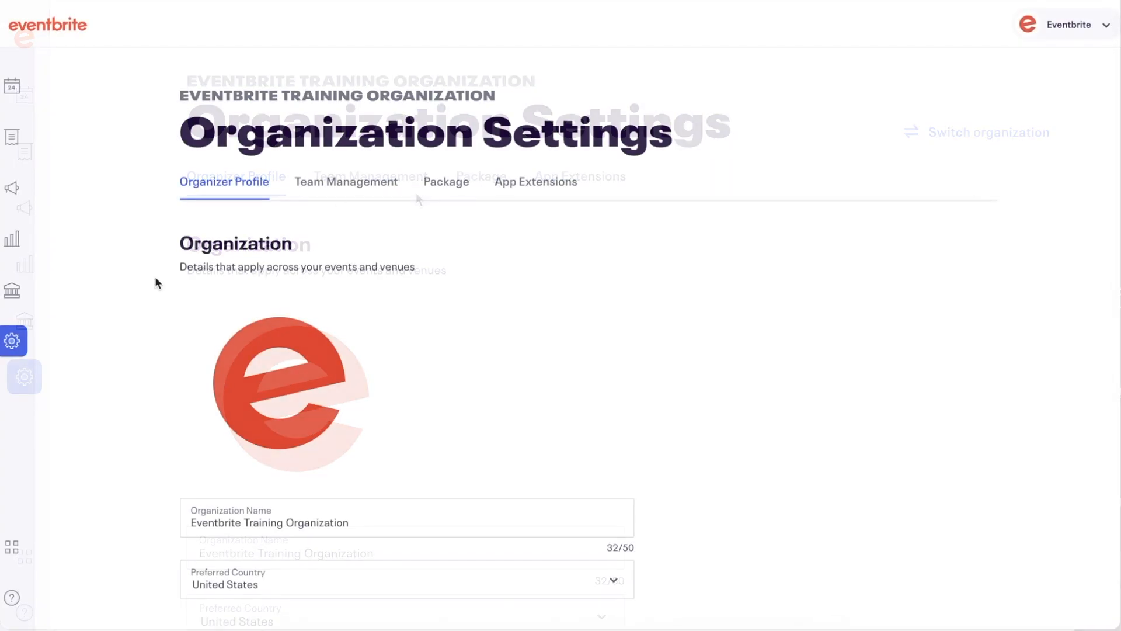
Review Team Management roles, the Professional package and app extensions, then return to Events.
left_click(347, 181)
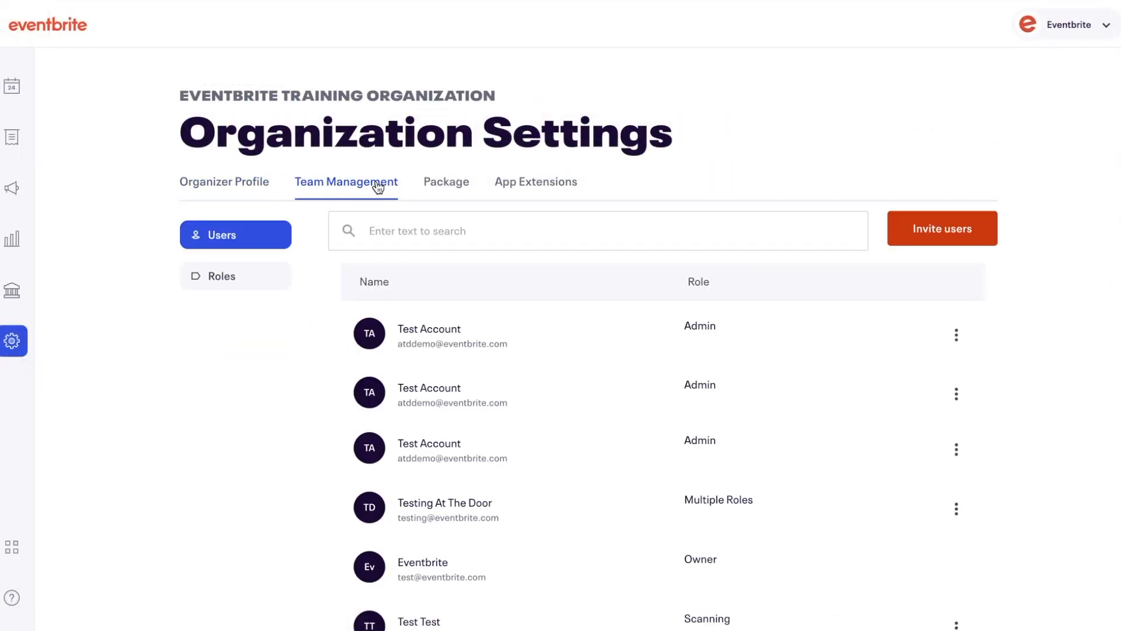
left_click(234, 276)
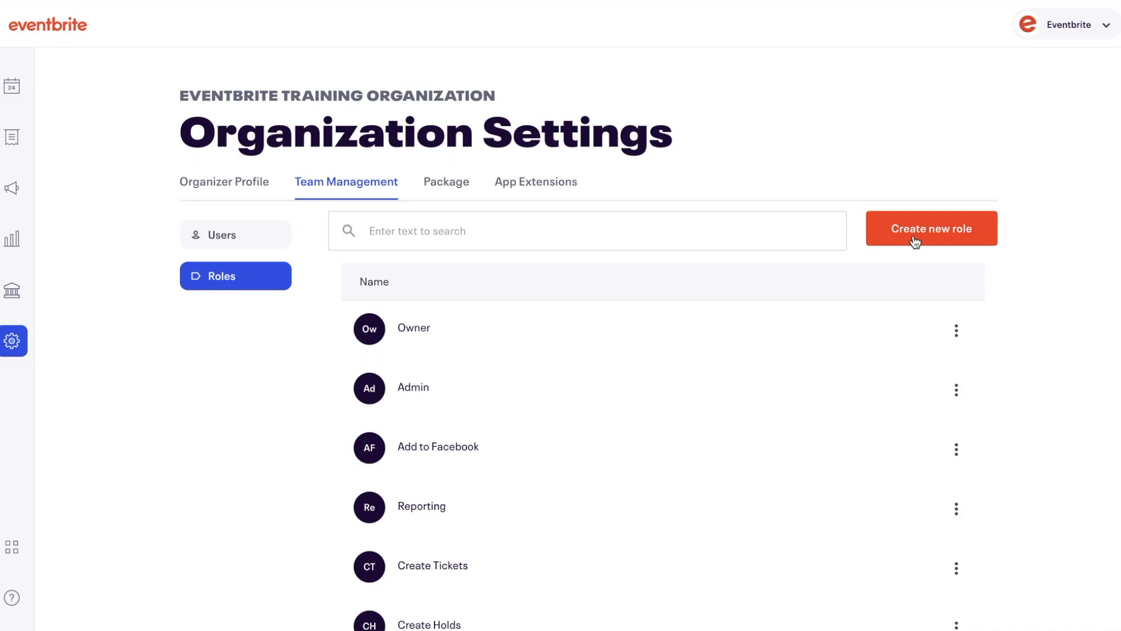
left_click(446, 182)
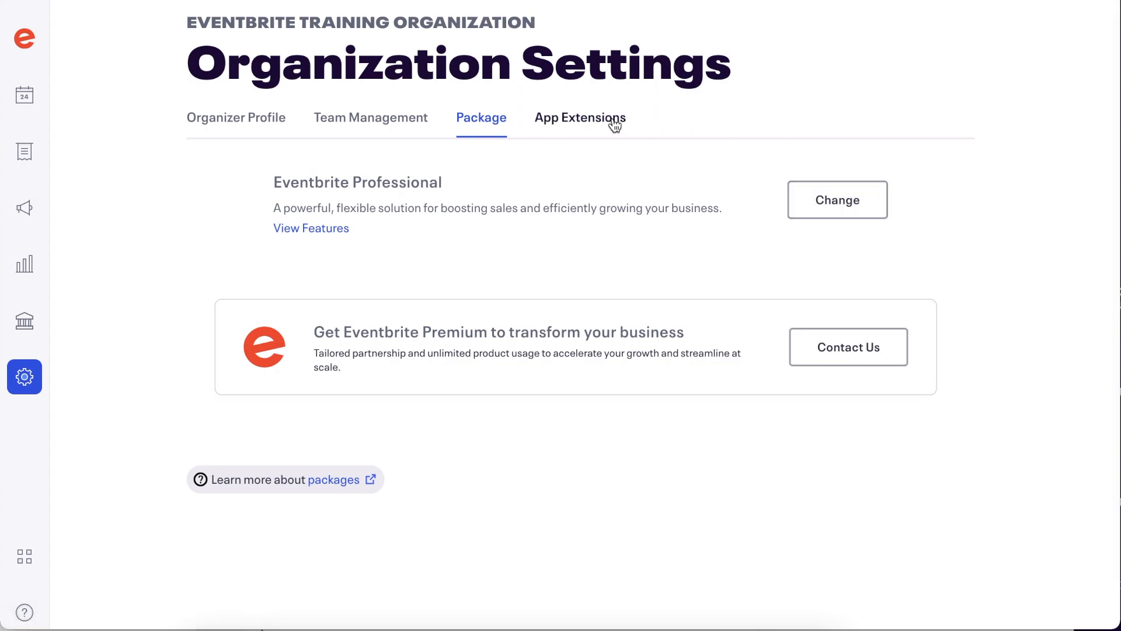
left_click(581, 118)
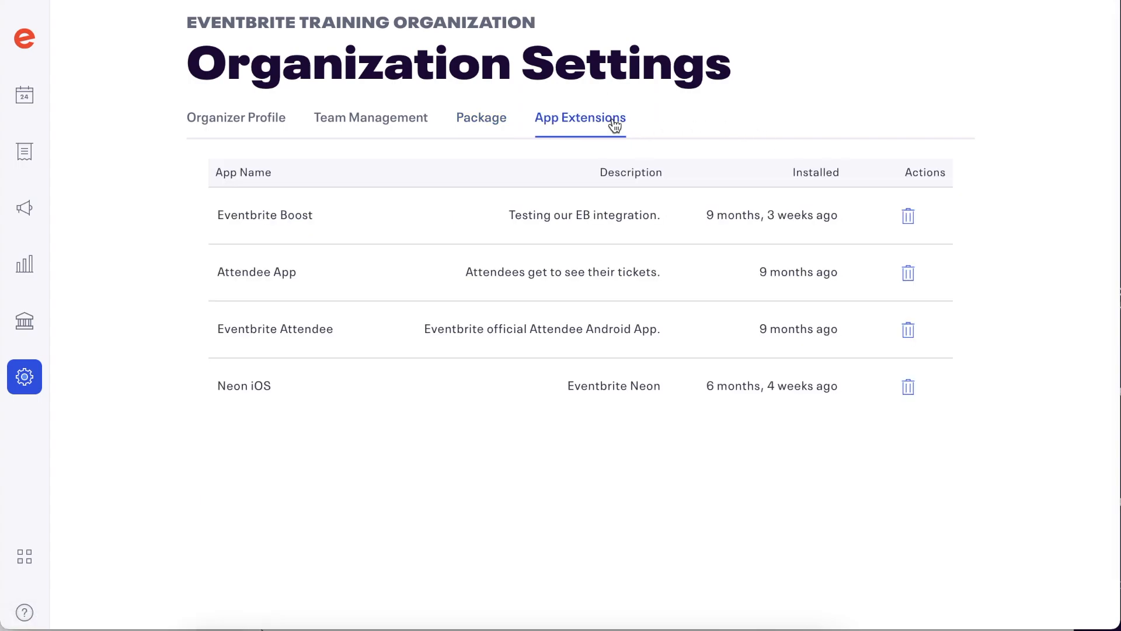
mouse_move(601, 354)
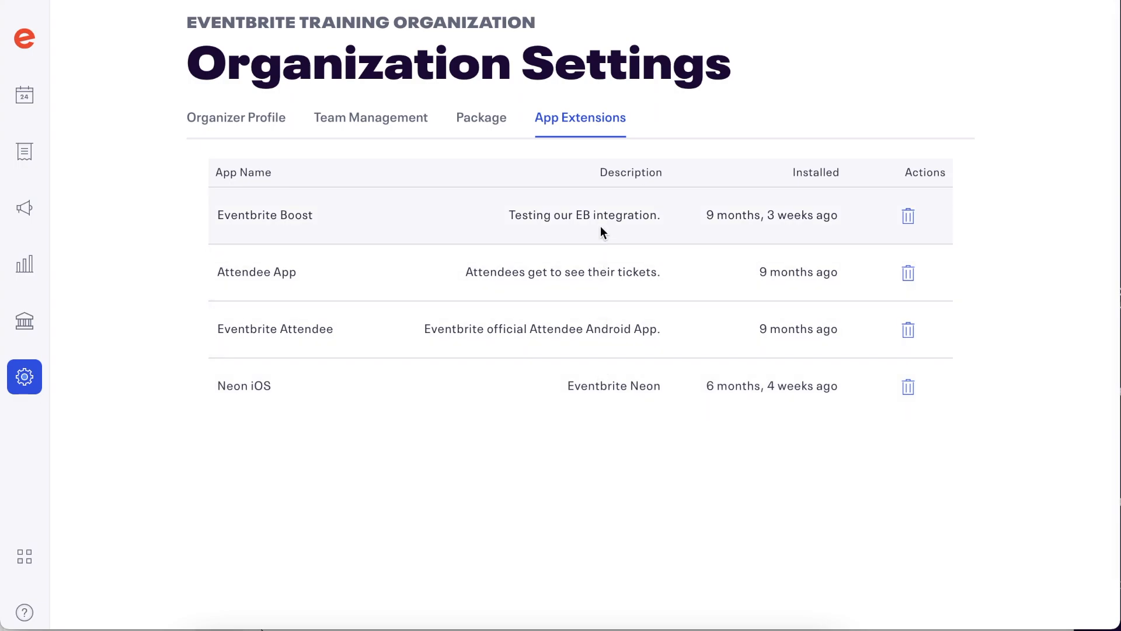
left_click(23, 95)
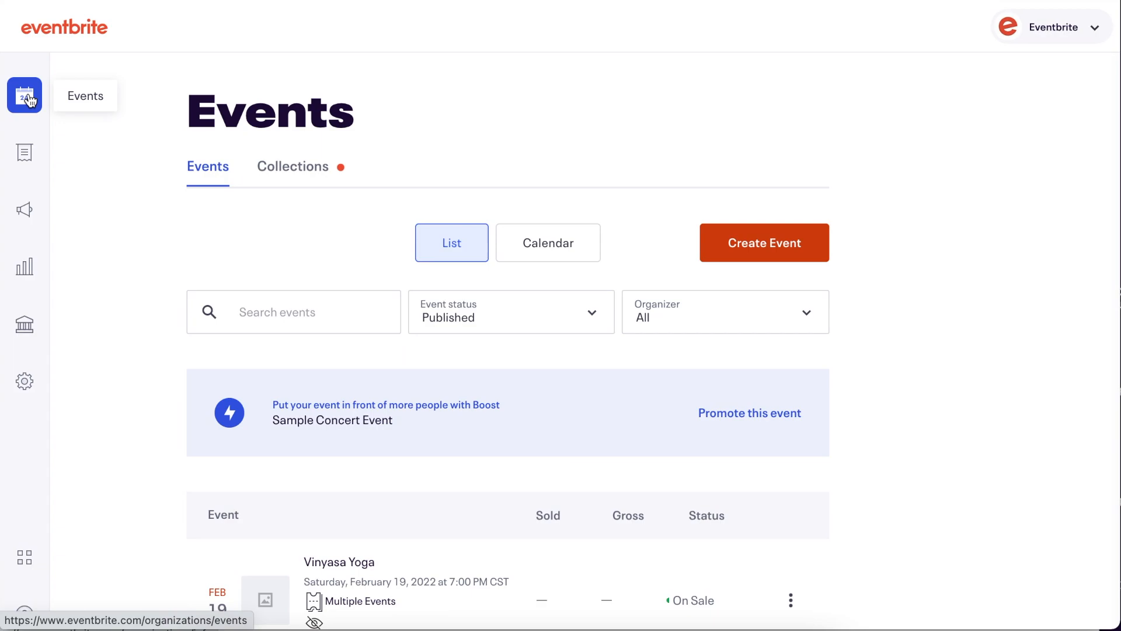
mouse_move(166, 166)
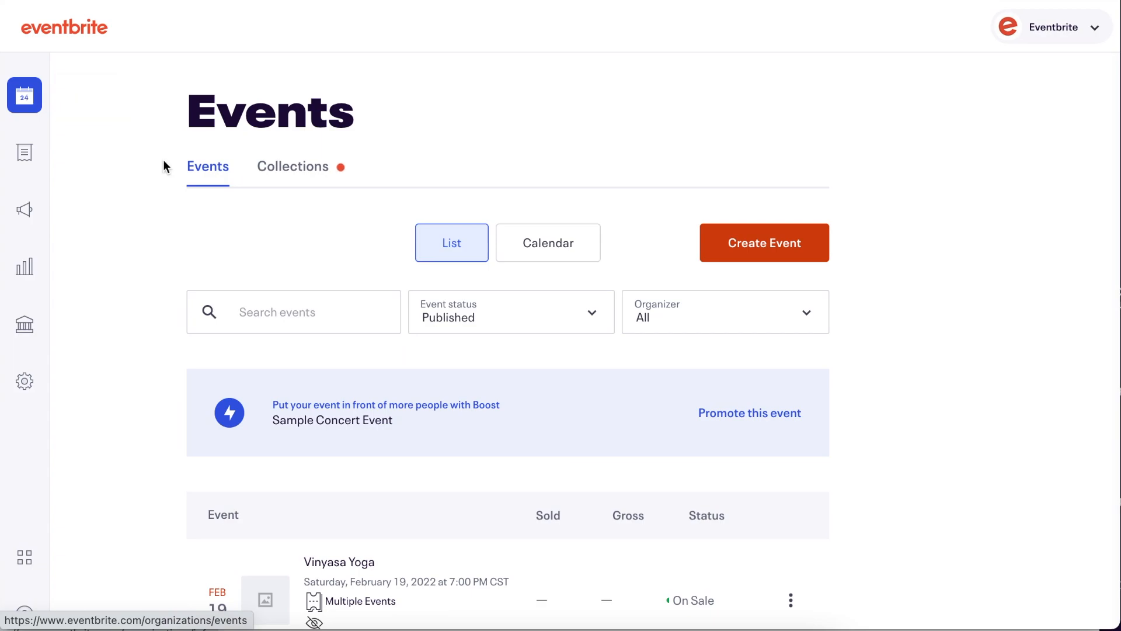
left_click(511, 312)
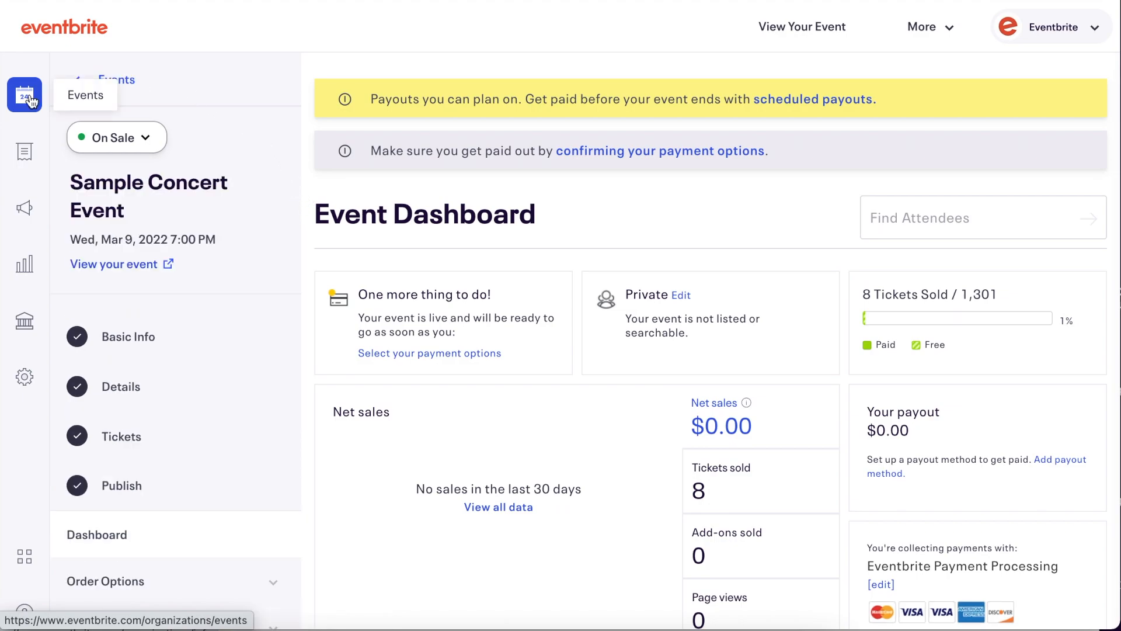
mouse_move(120, 75)
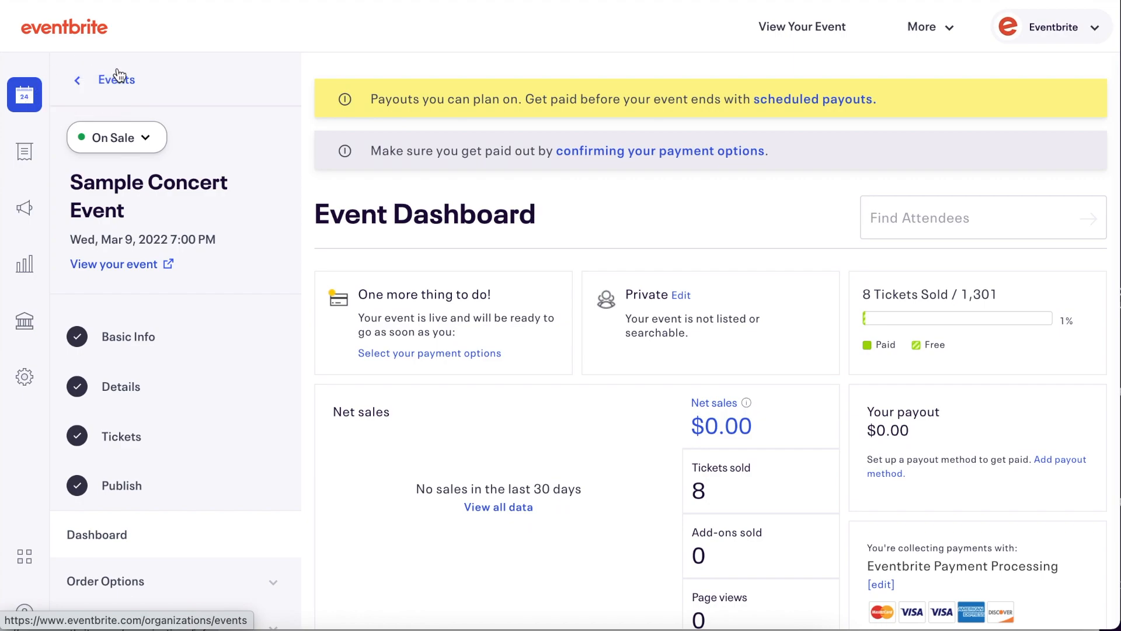
mouse_move(116, 88)
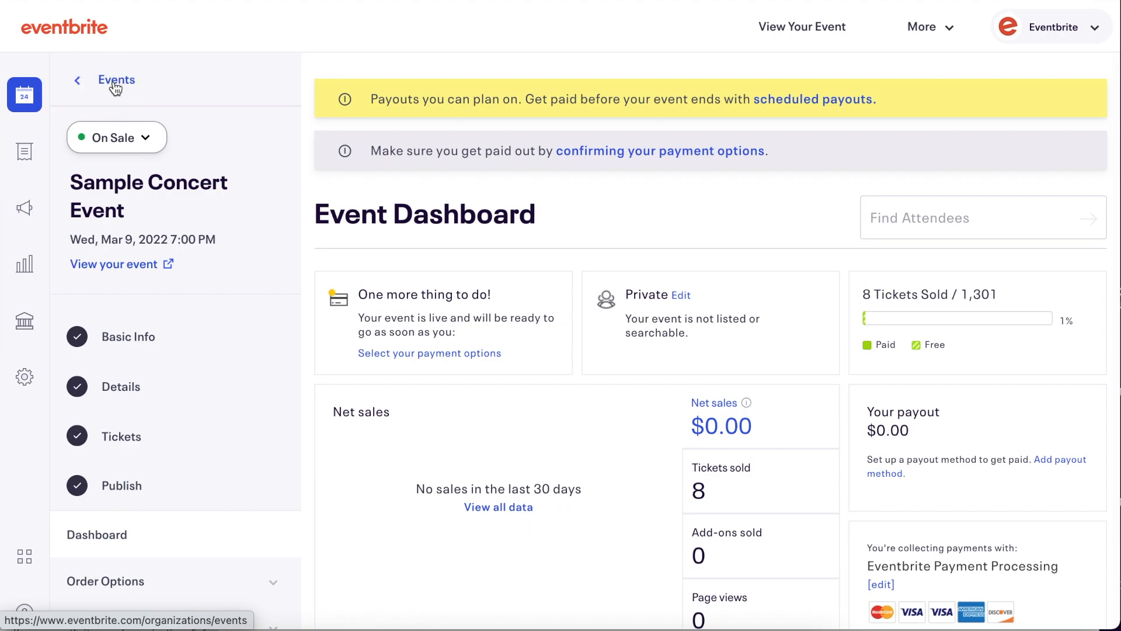
left_click(116, 80)
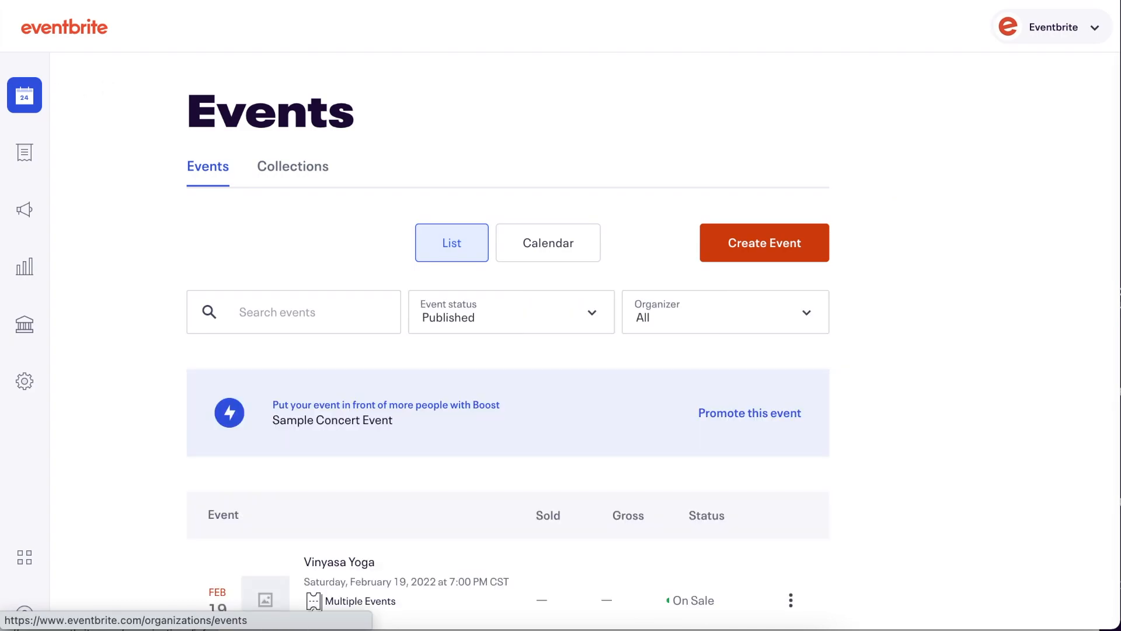
left_click(24, 152)
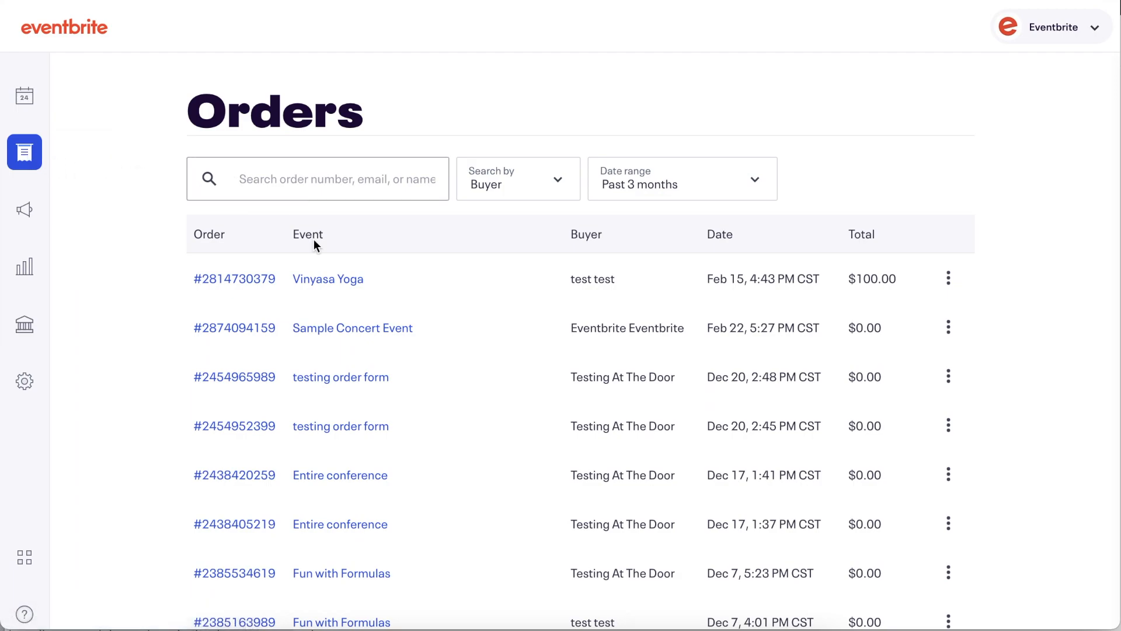
scroll("down", 3)
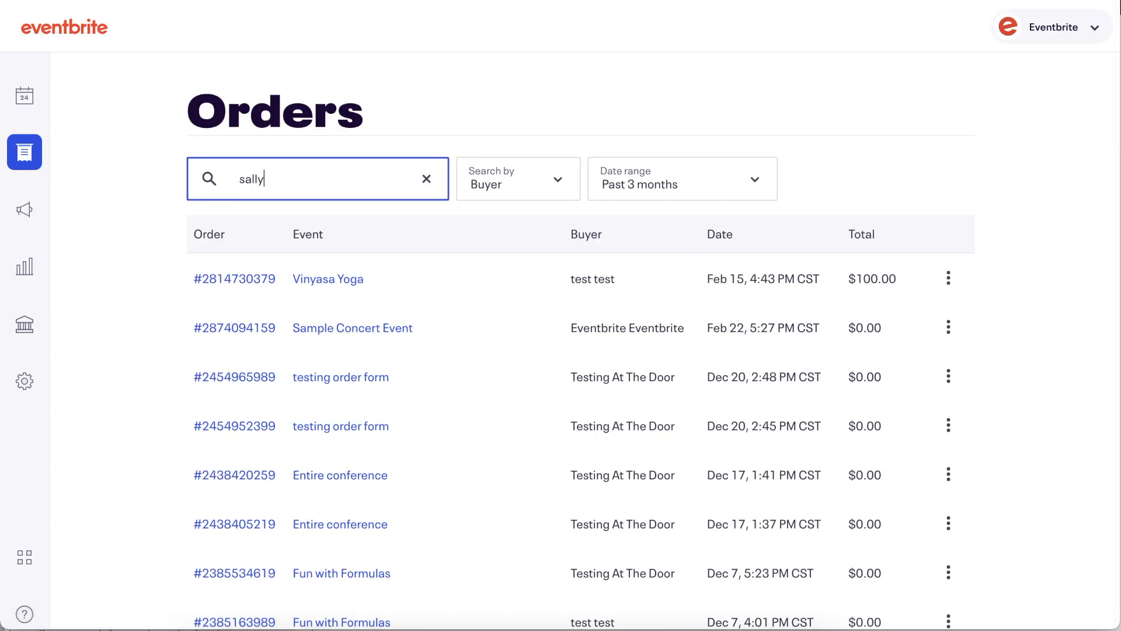
left_click(518, 180)
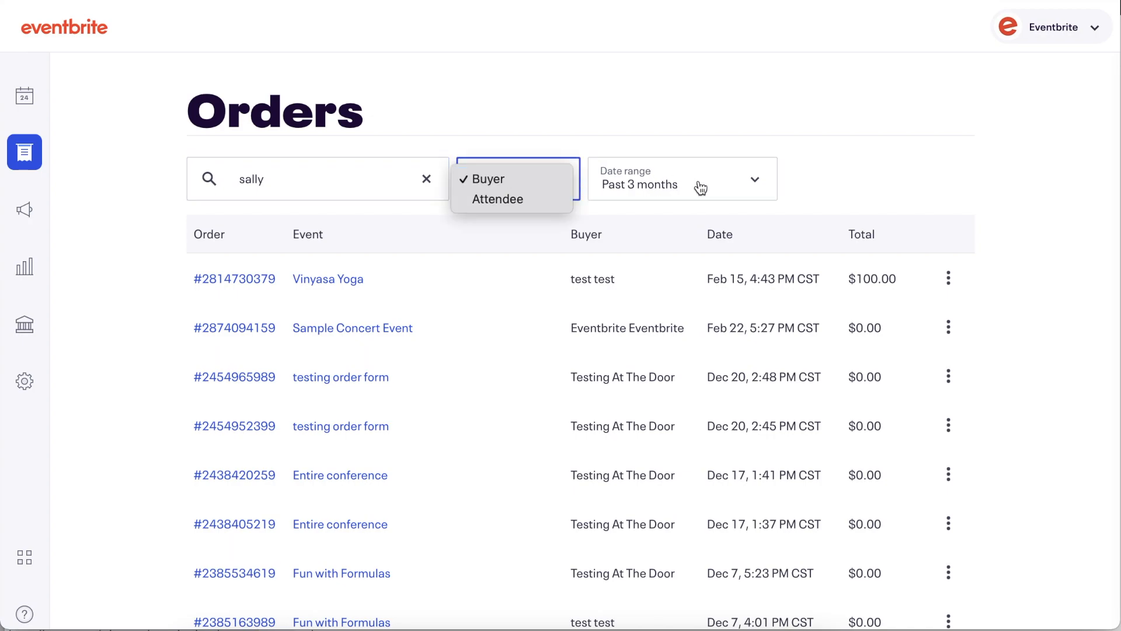
left_click(682, 179)
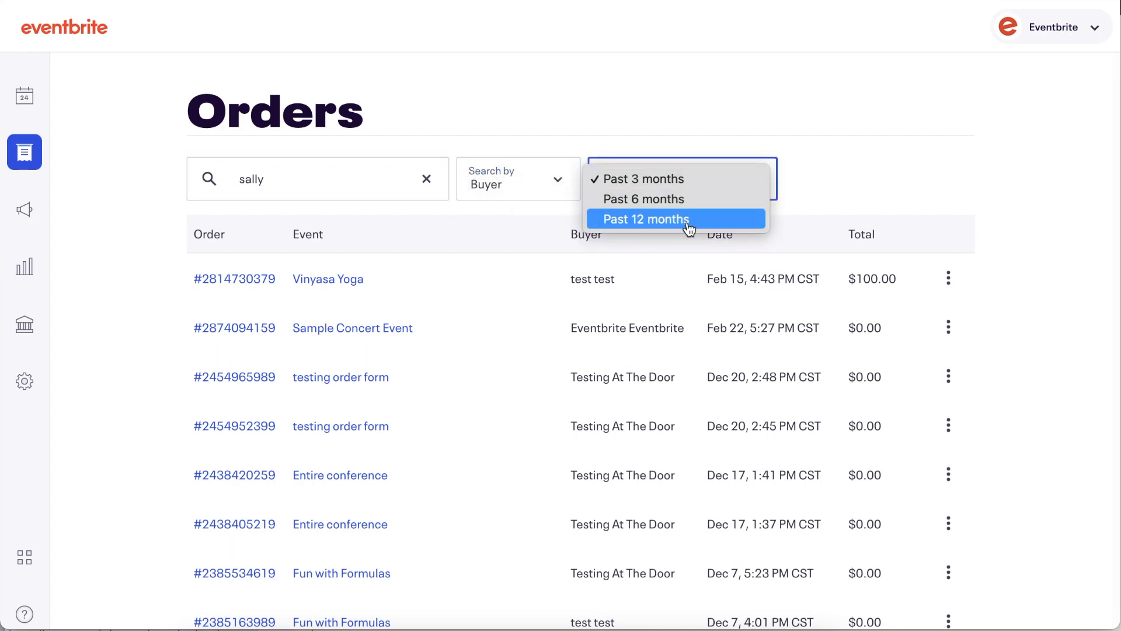
left_click(645, 219)
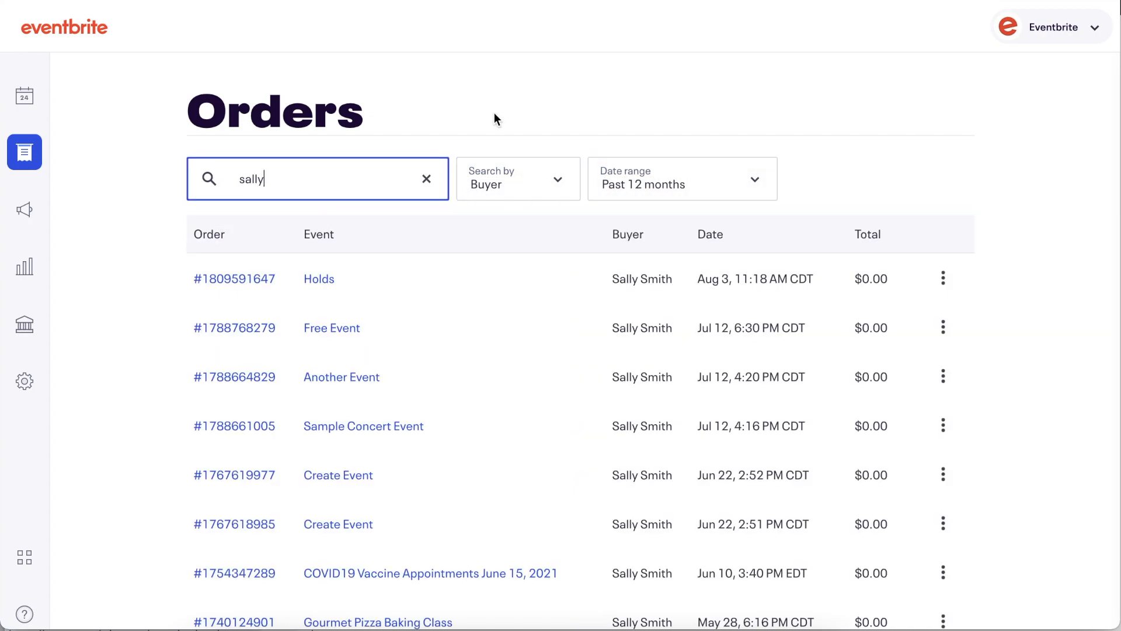
scroll("down", 3)
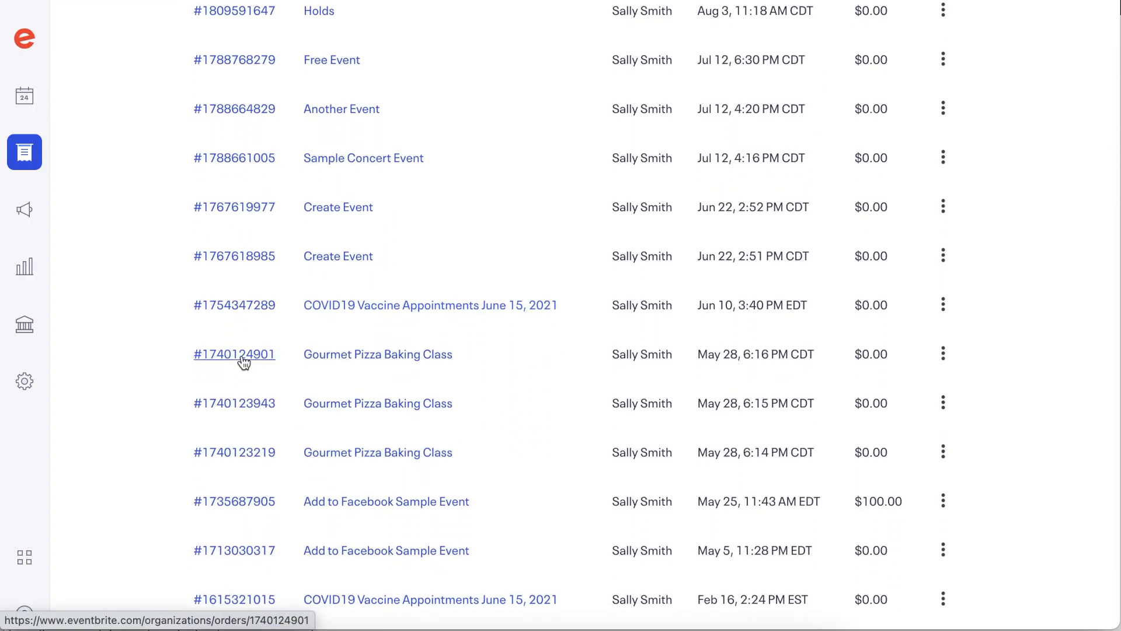
left_click(233, 354)
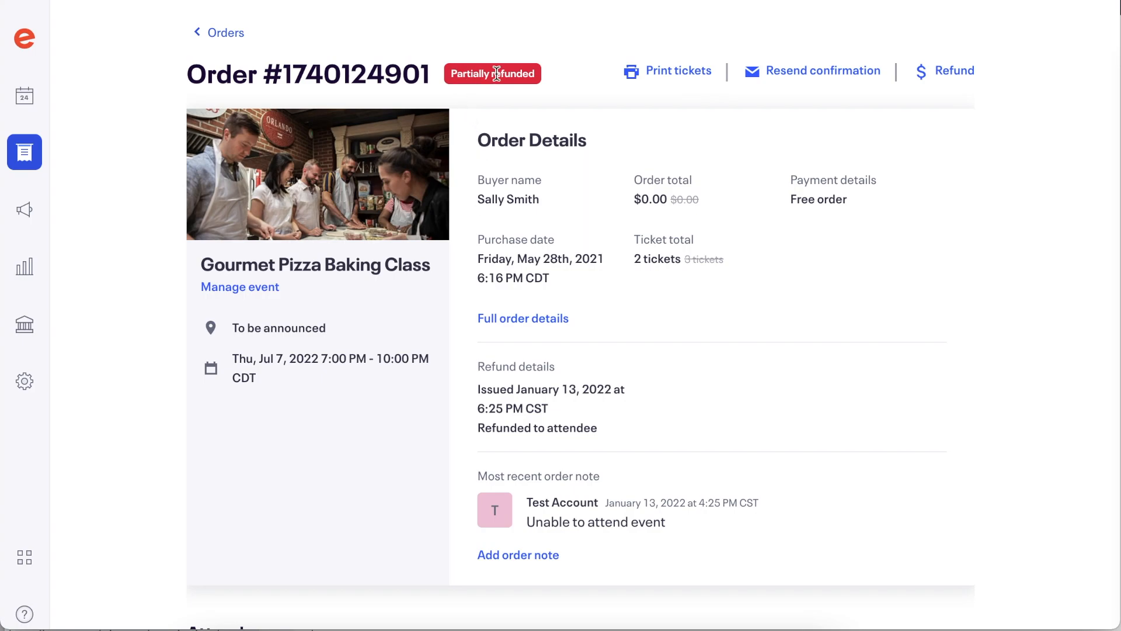
mouse_move(954, 71)
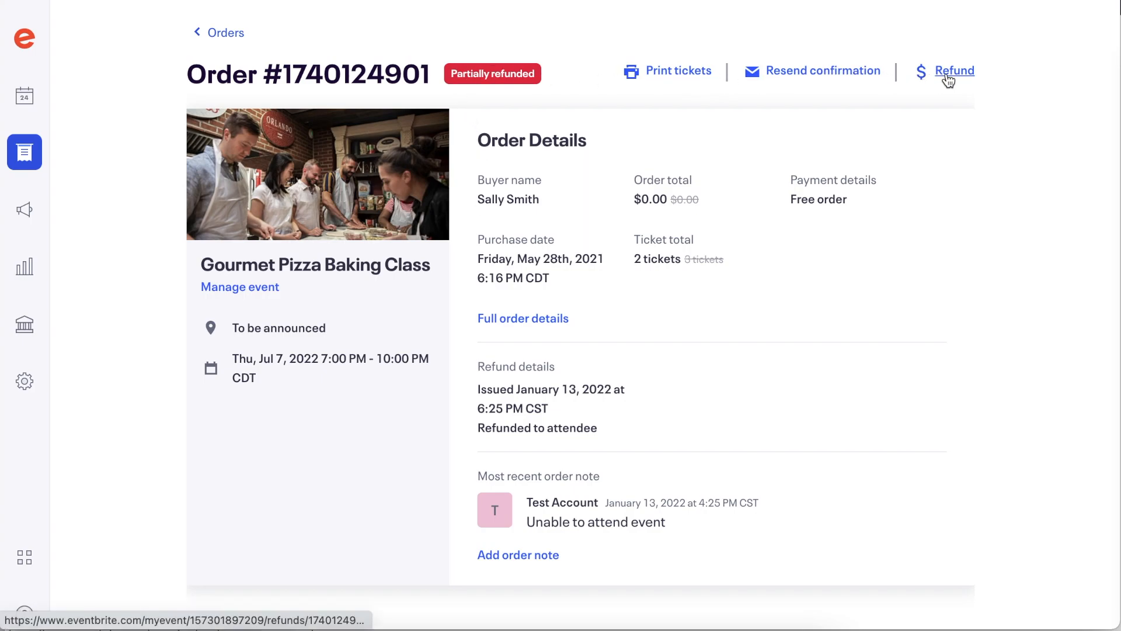
left_click(25, 210)
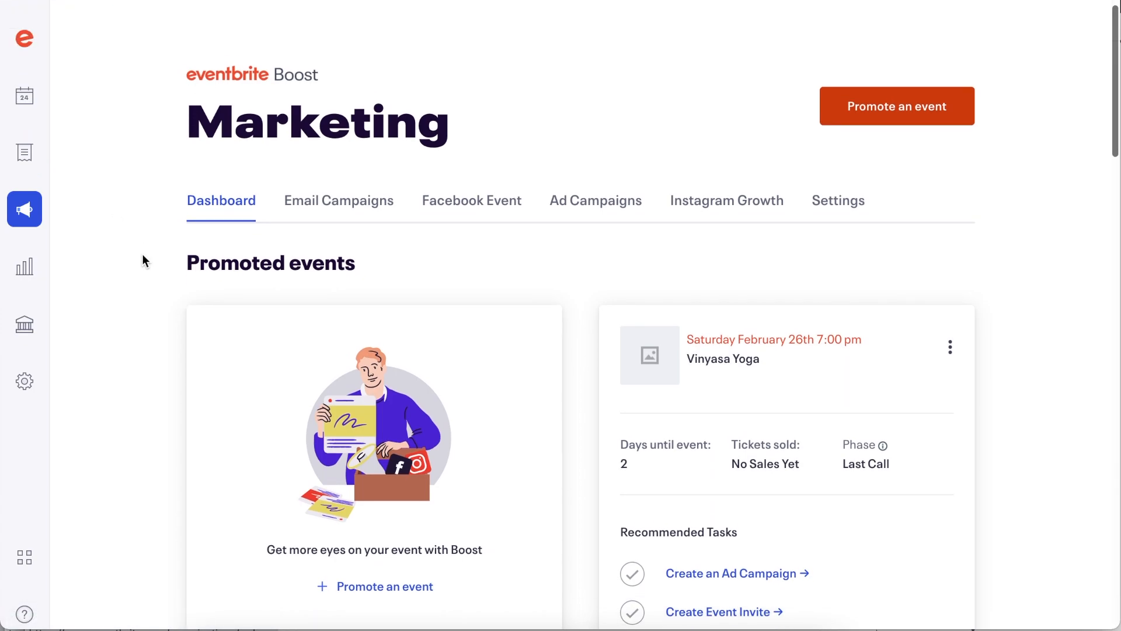
Browse the Marketing dashboard insights, including top cities like Nashville and 11 unique buyers.
scroll("down", 3)
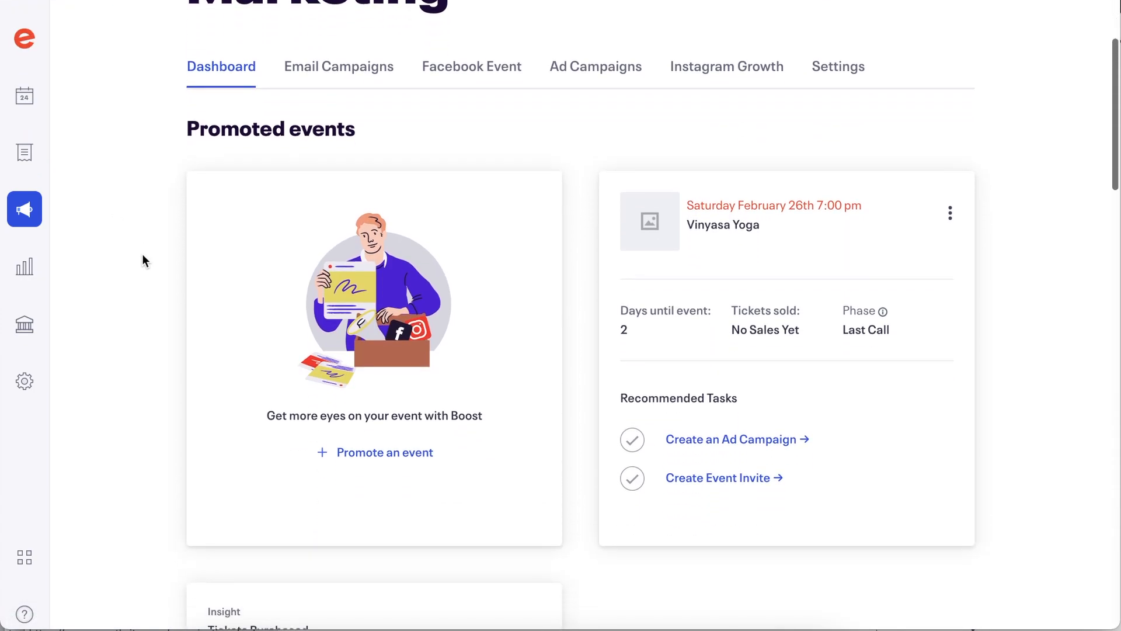
scroll("down", 3)
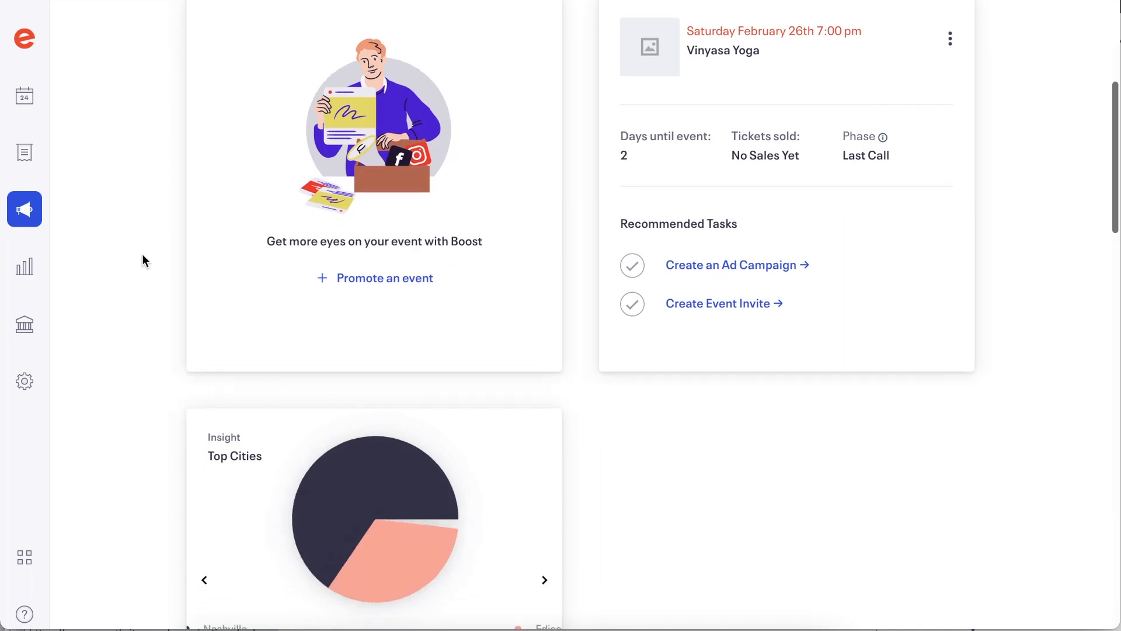
scroll("down", 3)
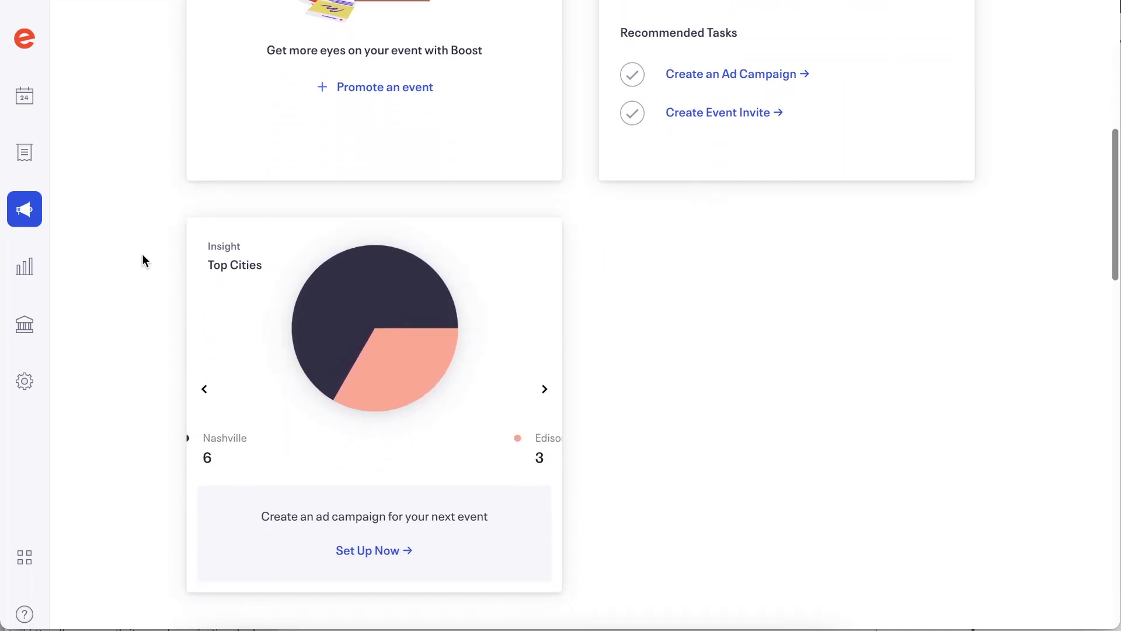
left_click(544, 389)
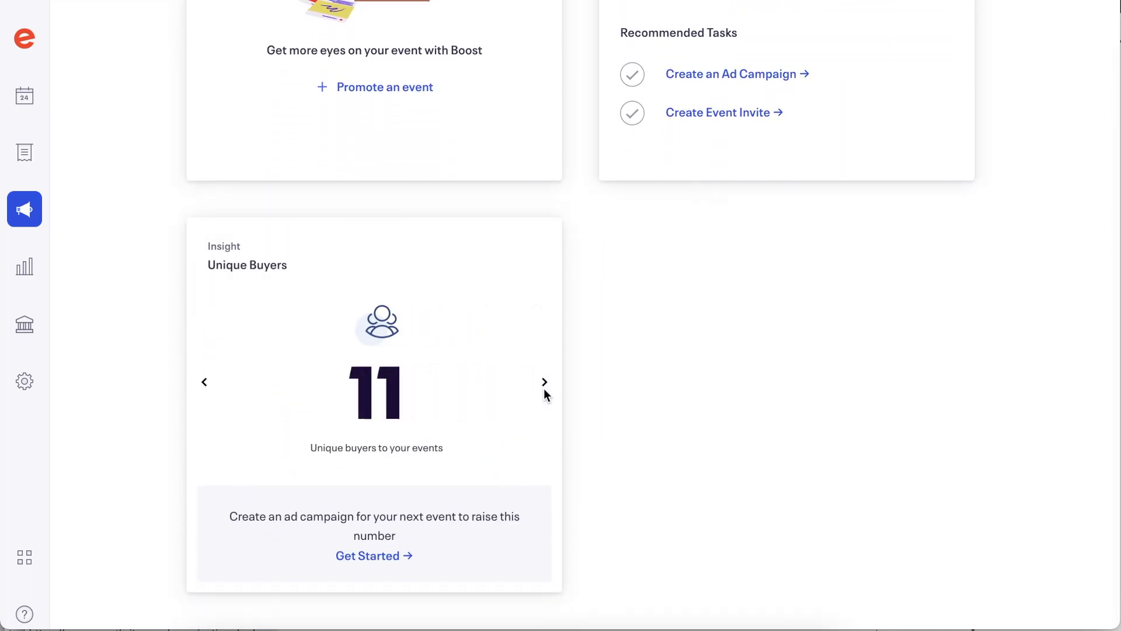
scroll("up", 3)
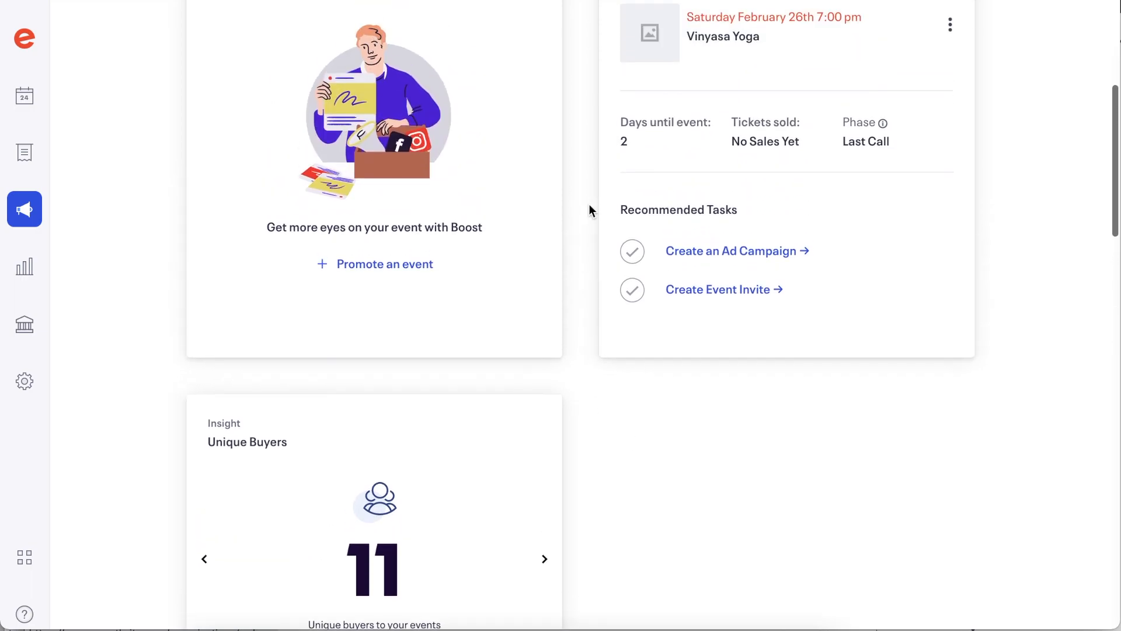
scroll("up", 3)
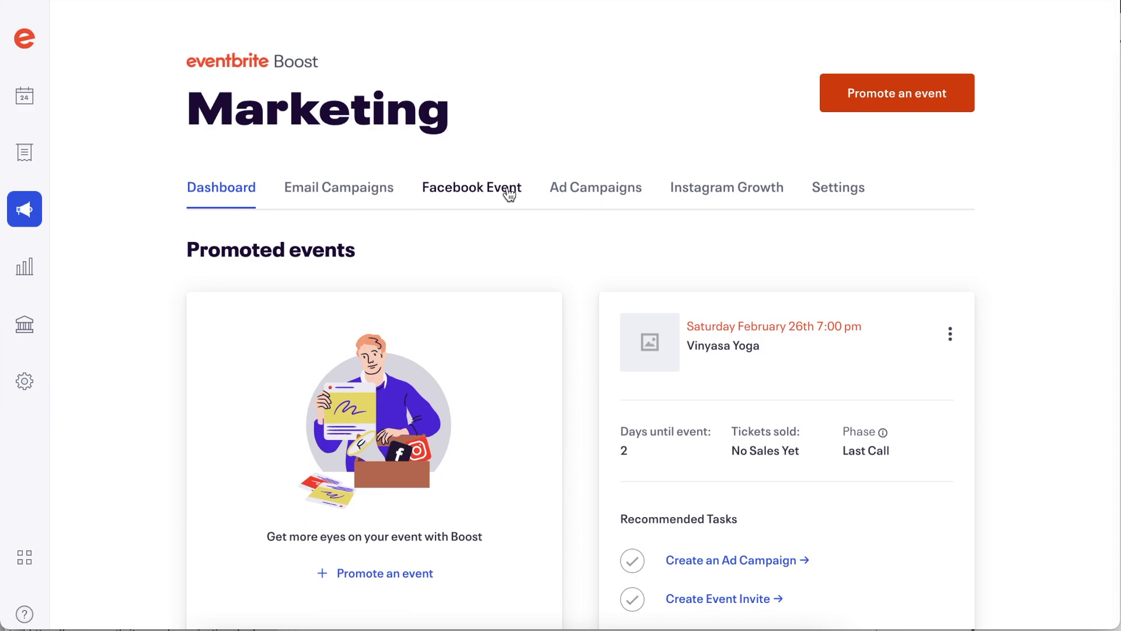
mouse_move(667, 208)
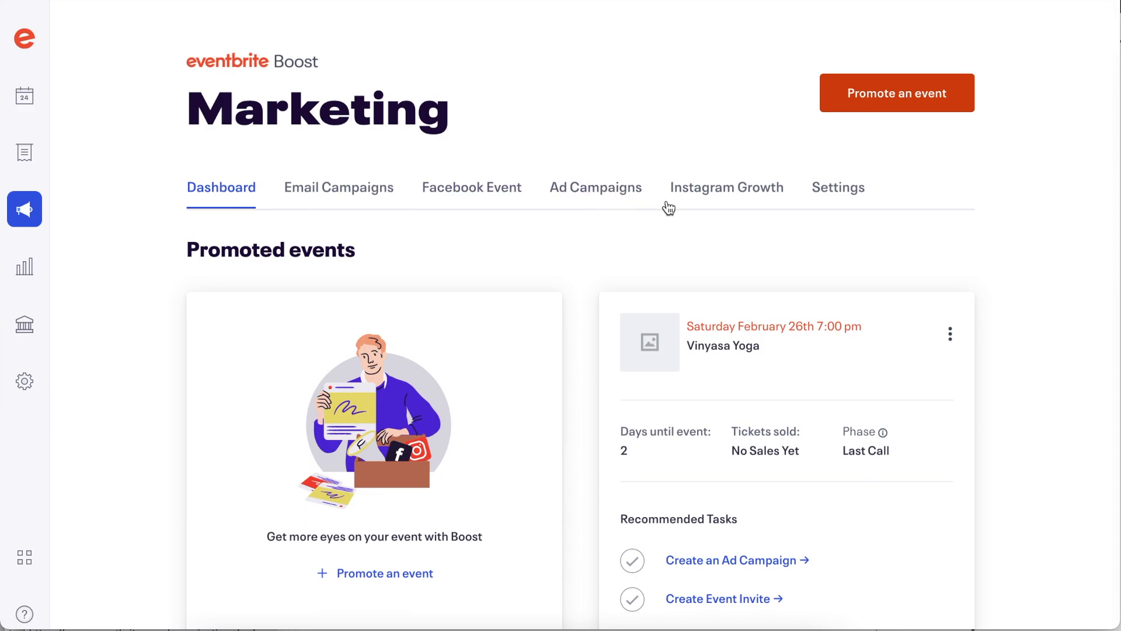
mouse_move(842, 206)
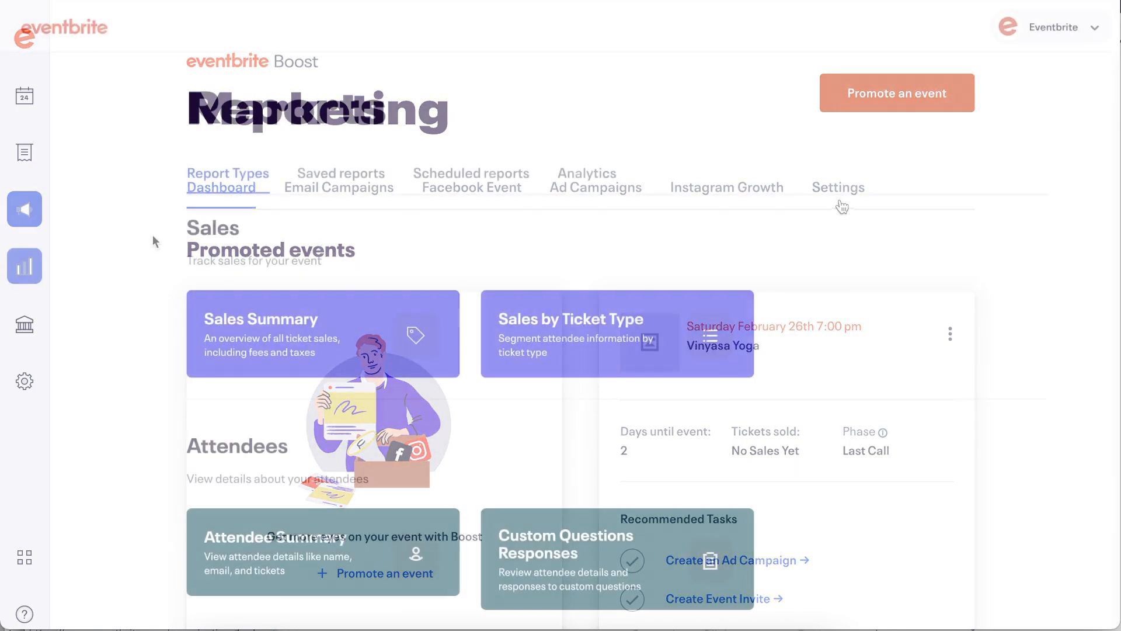
Open Reports and scroll through the Report Types overview.
left_click(25, 265)
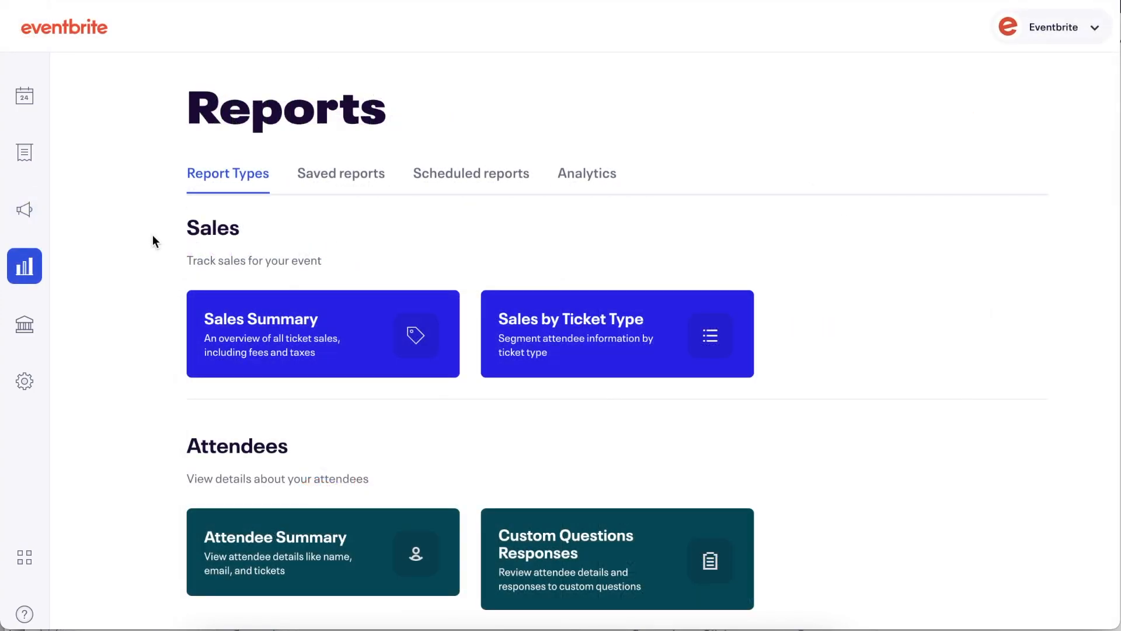
scroll("down", 3)
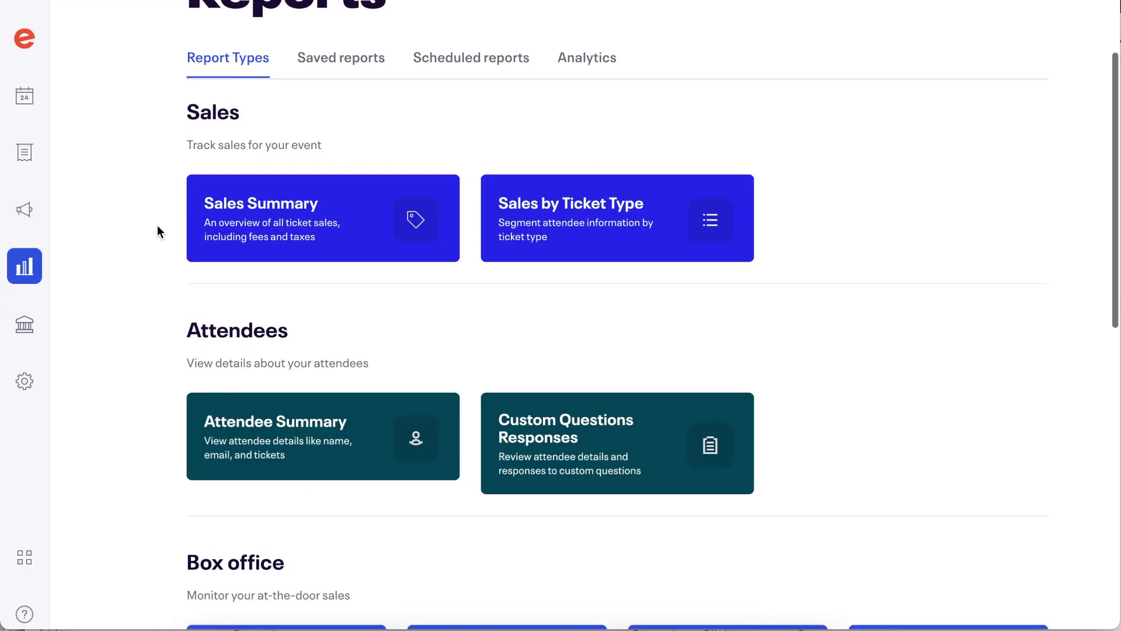
scroll("down", 3)
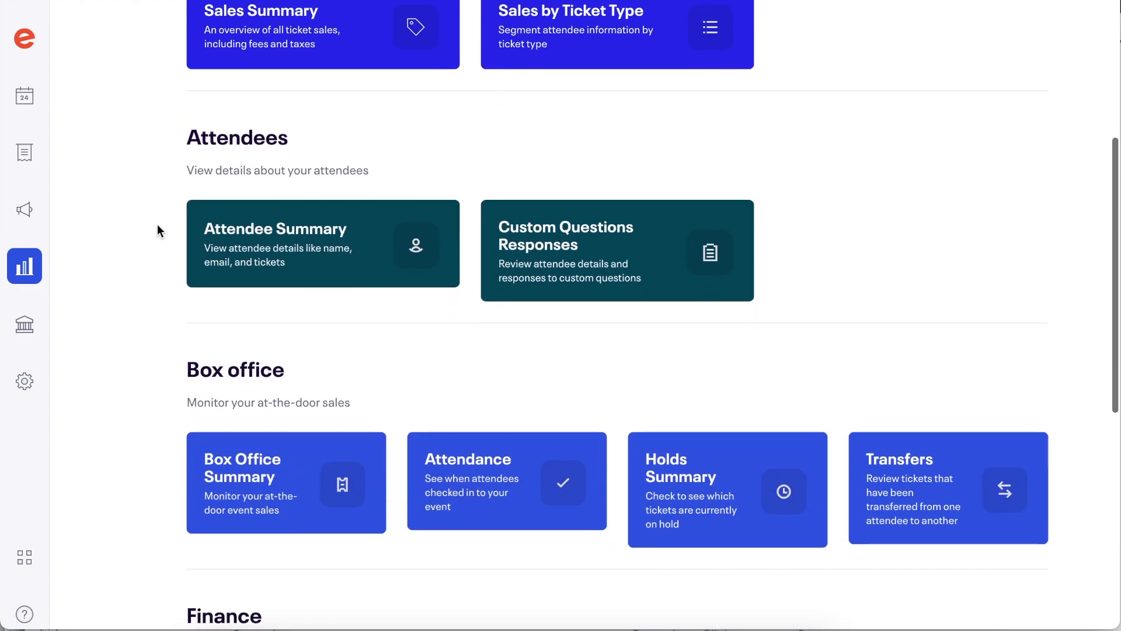
scroll("down", 3)
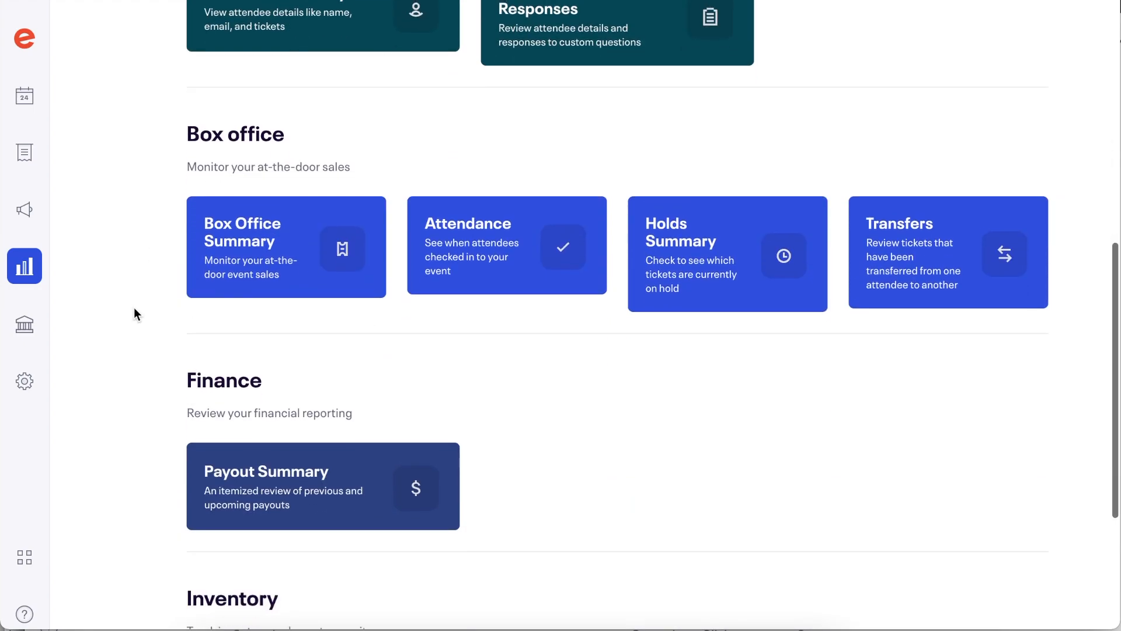
scroll("up", 3)
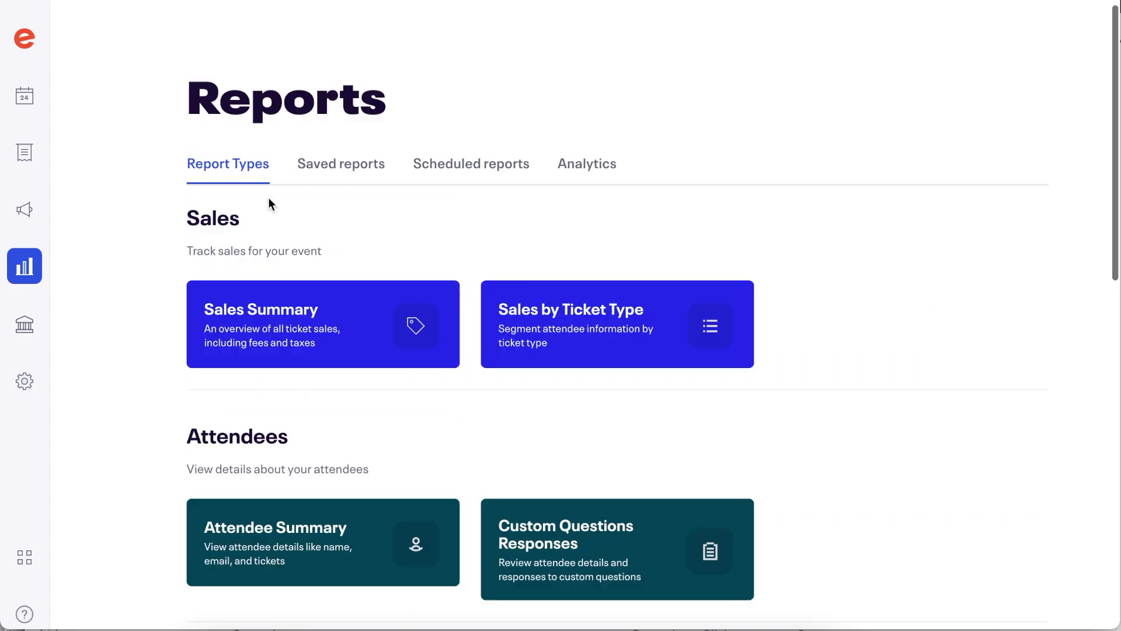
Open Saved reports and schedule Test Report from its actions menu.
left_click(341, 164)
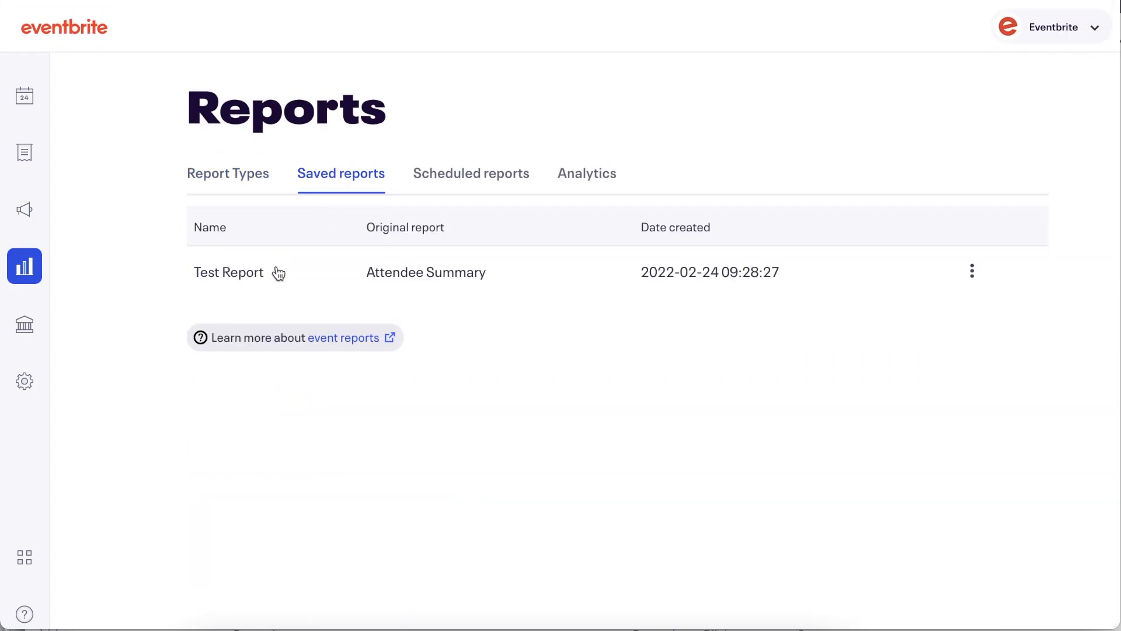
left_click(972, 270)
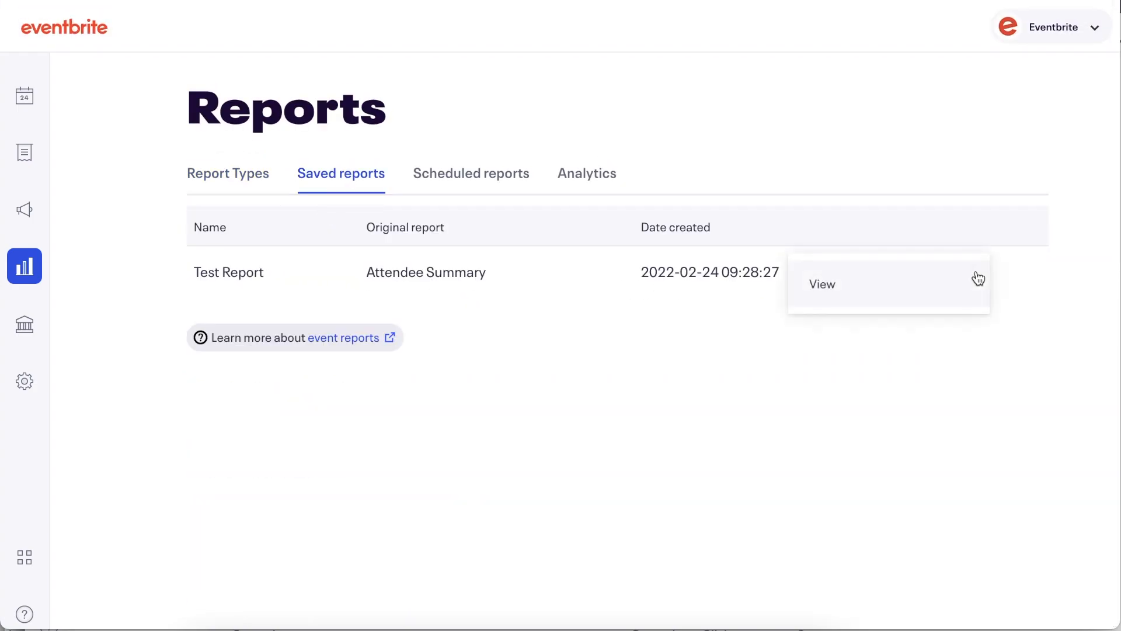
mouse_move(508, 163)
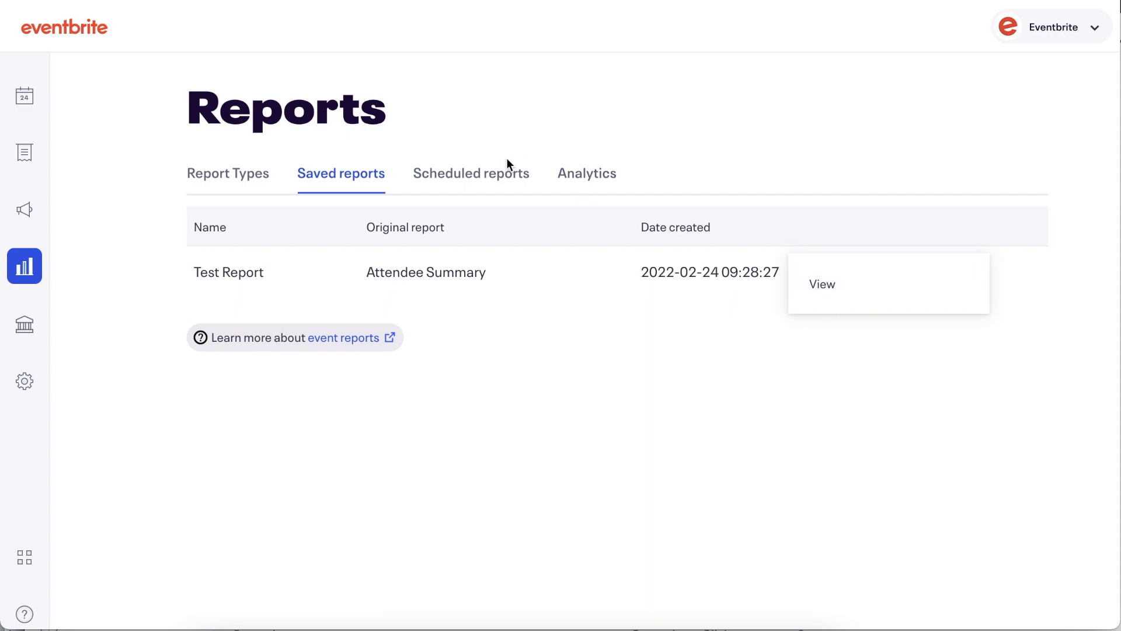
left_click(471, 173)
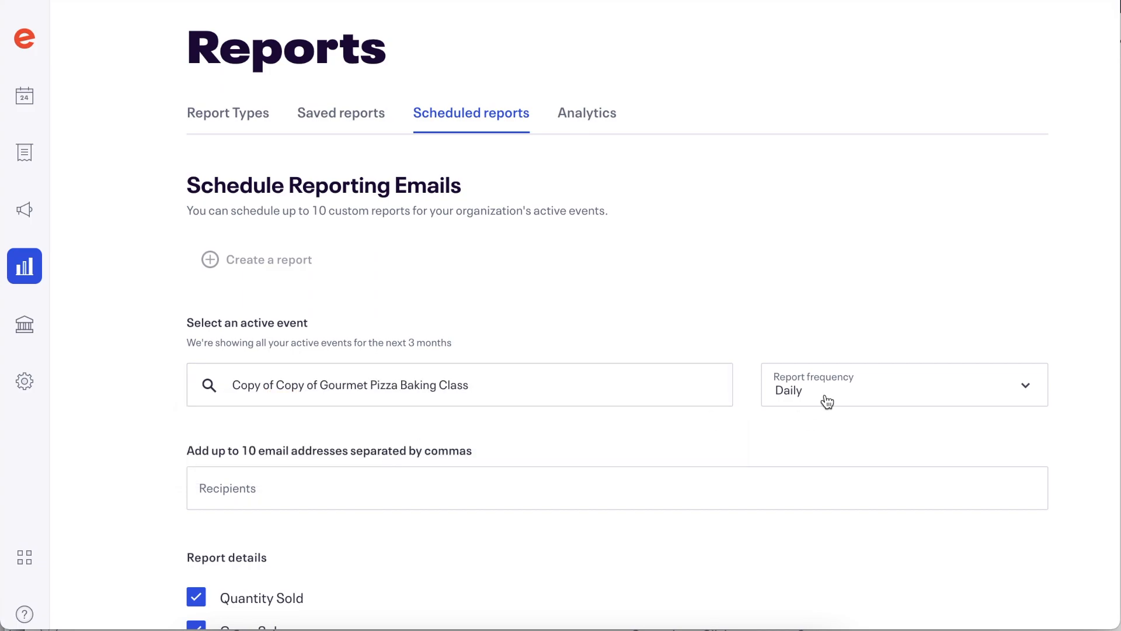
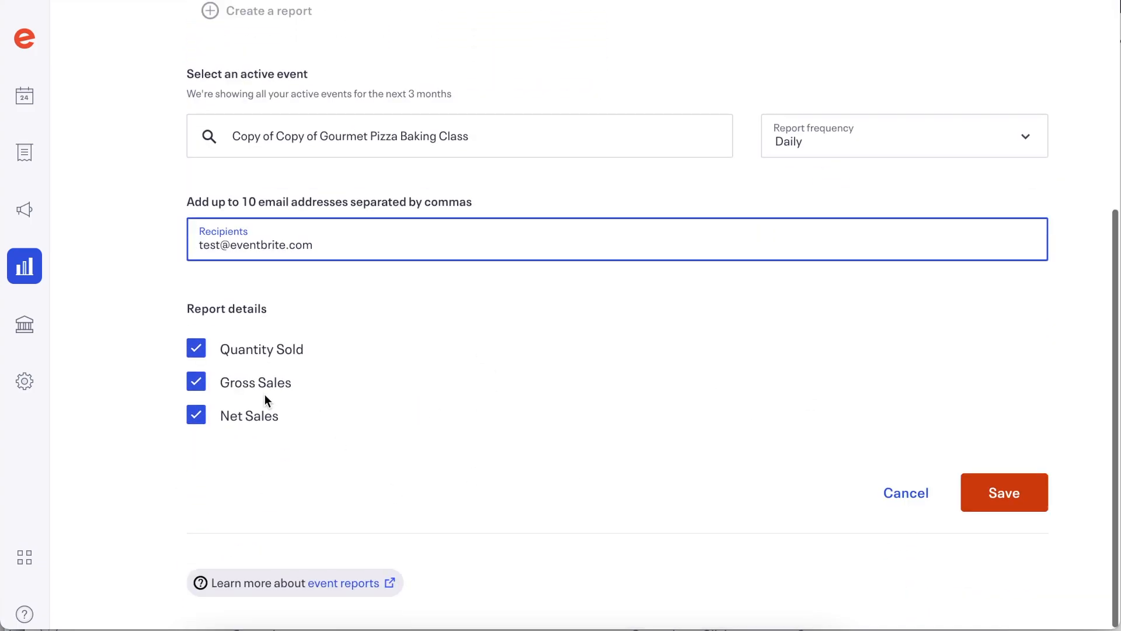
Save the daily report email for recipient test@eve, then open Analytics for This event only.
left_click(1003, 492)
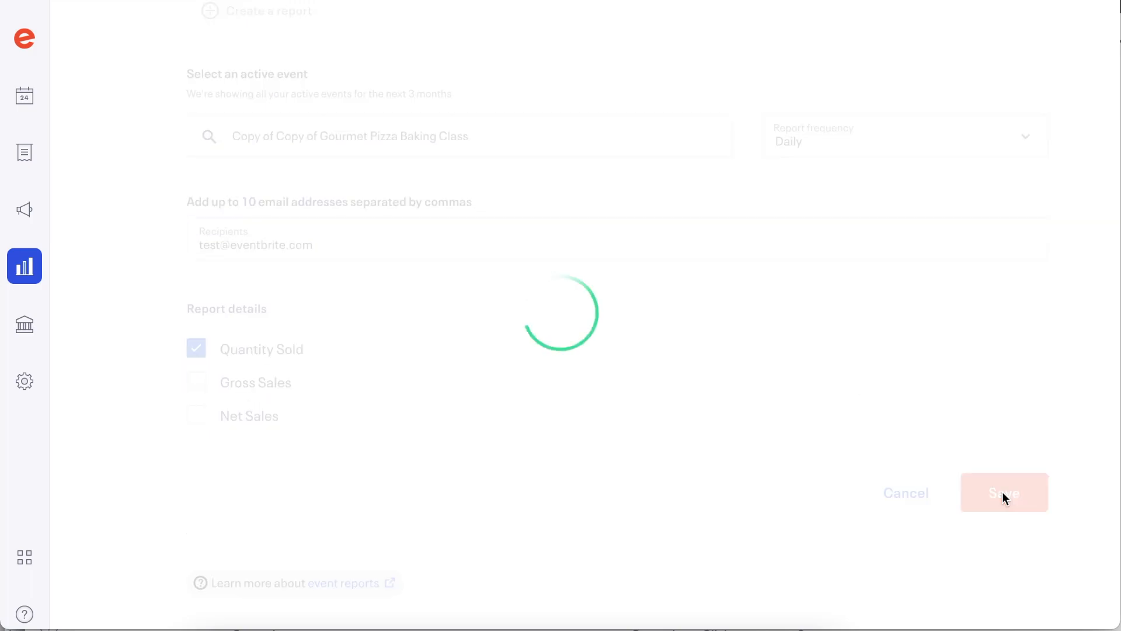
left_click(1003, 493)
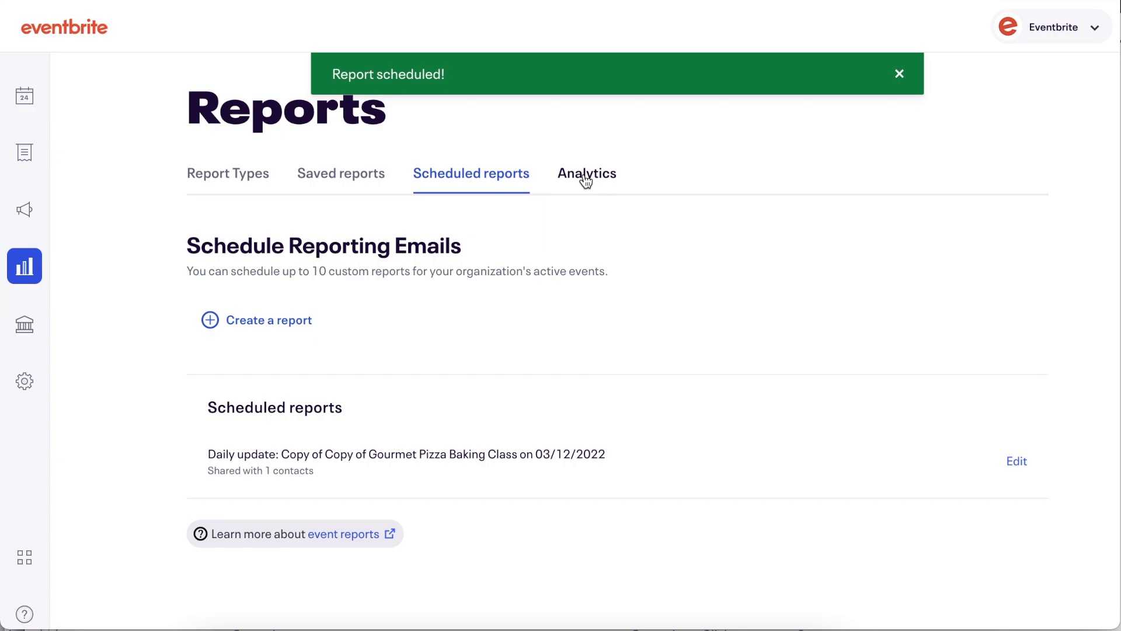
left_click(587, 173)
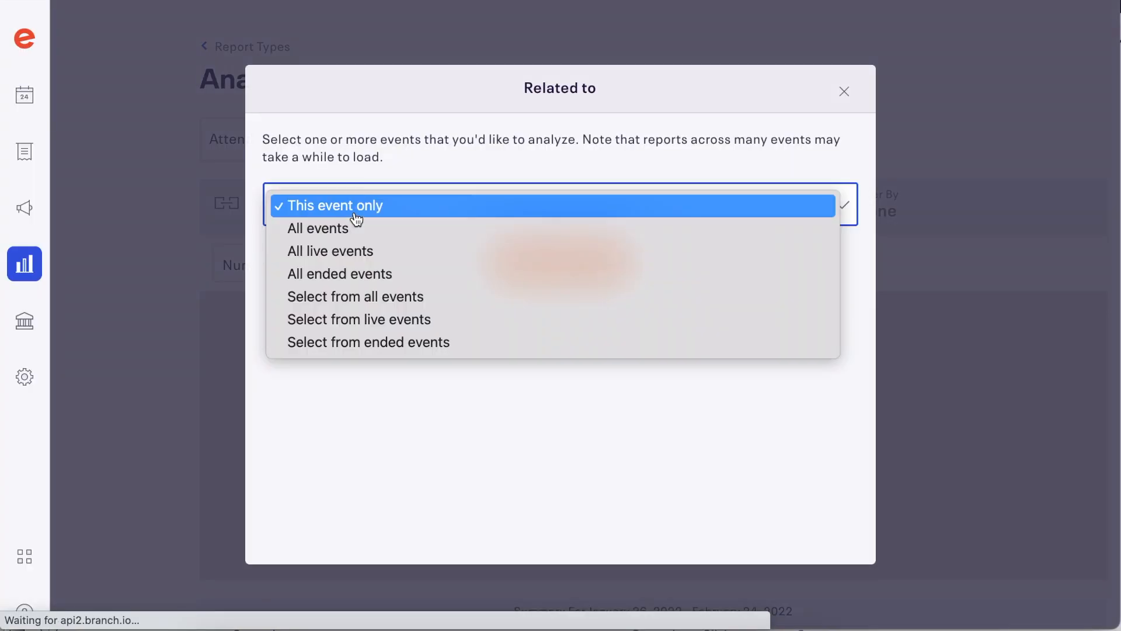
left_click(335, 205)
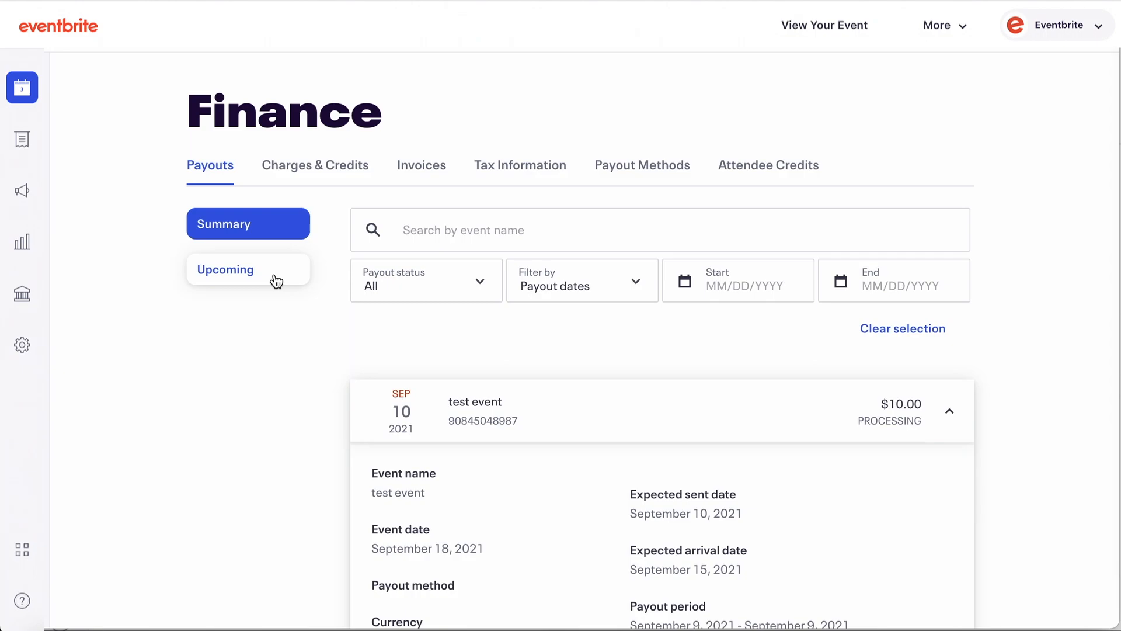
View upcoming payouts and summary, then Charges & Credits, Tax Information and Payout Methods.
left_click(247, 269)
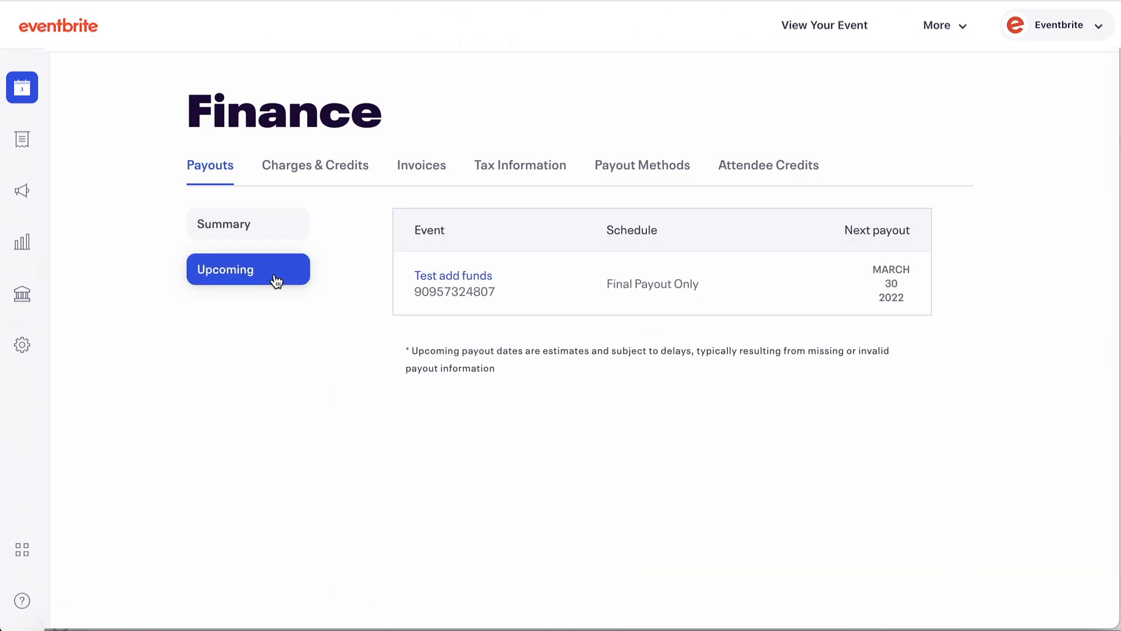
left_click(247, 224)
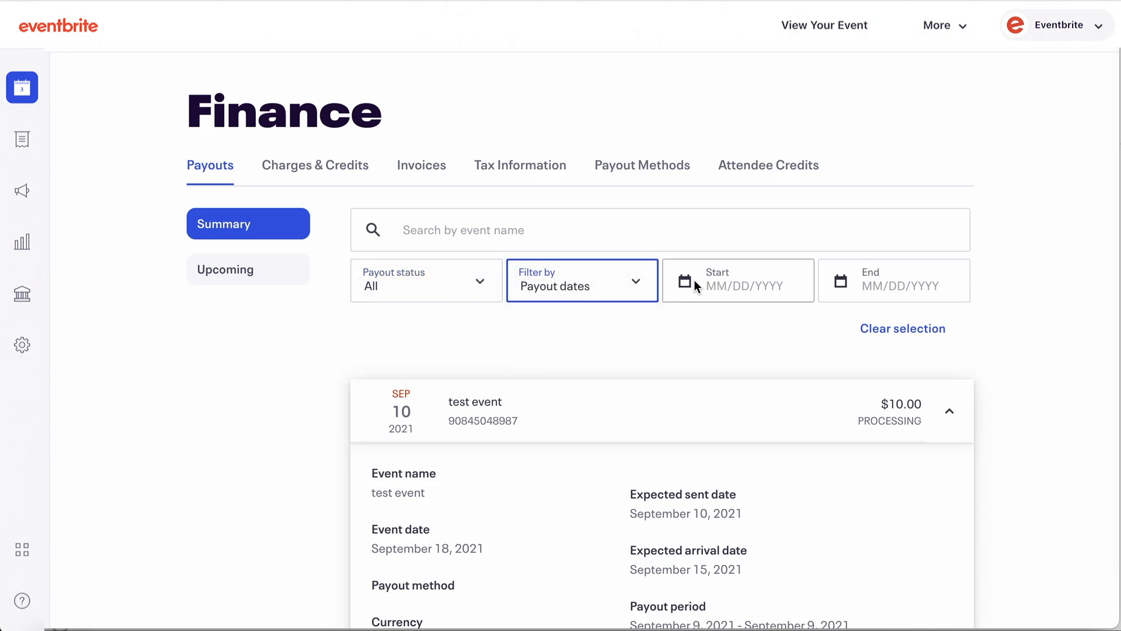
mouse_move(310, 171)
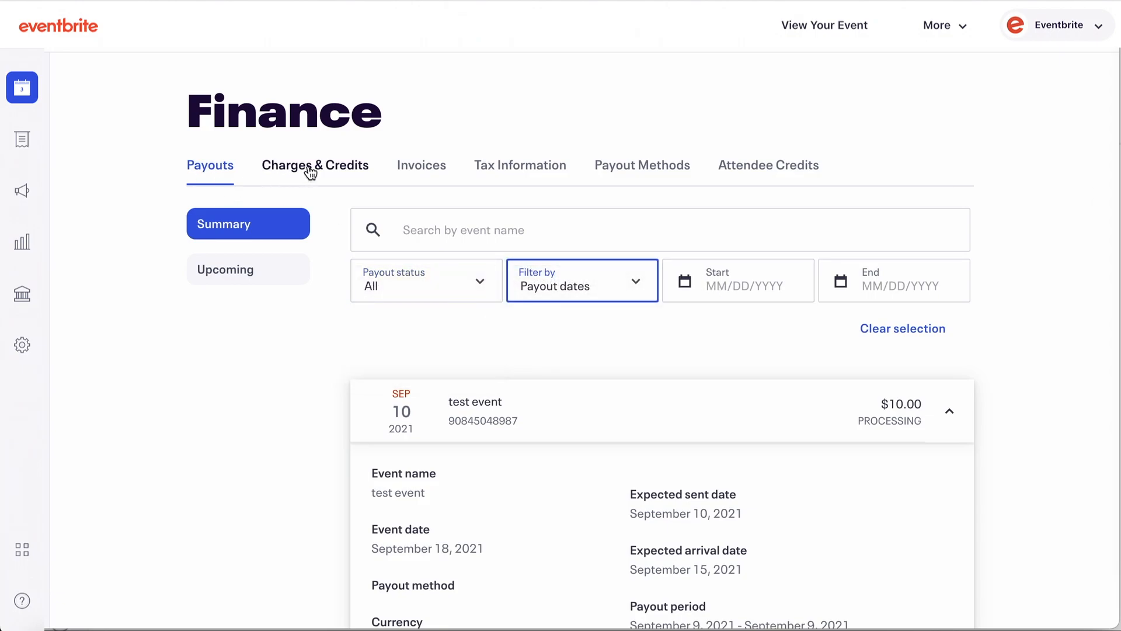
left_click(421, 166)
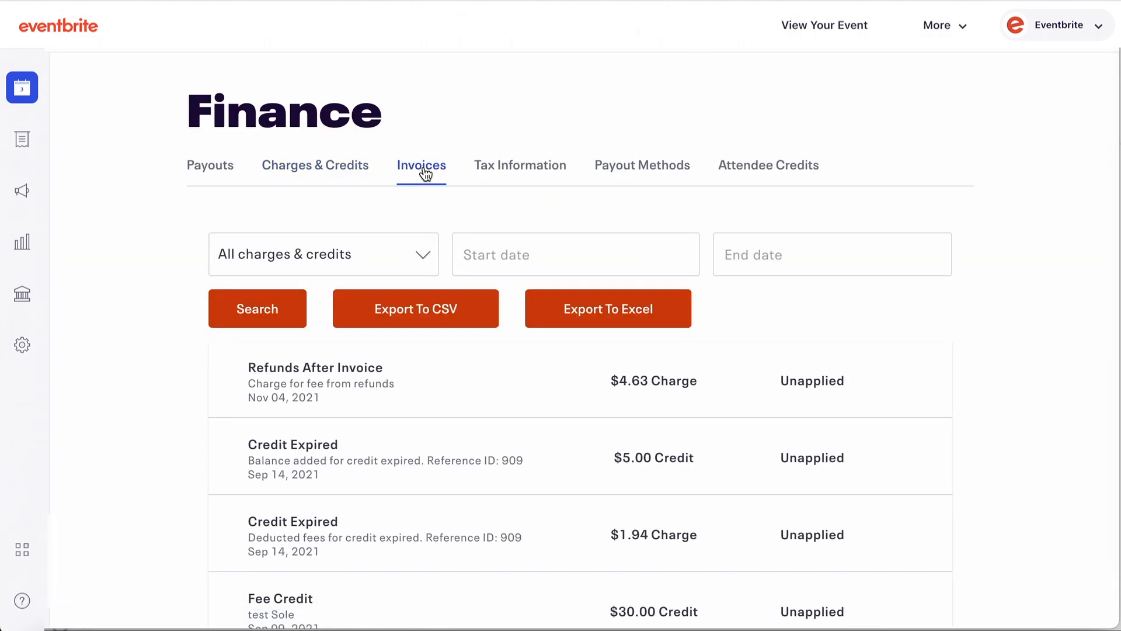
left_click(520, 165)
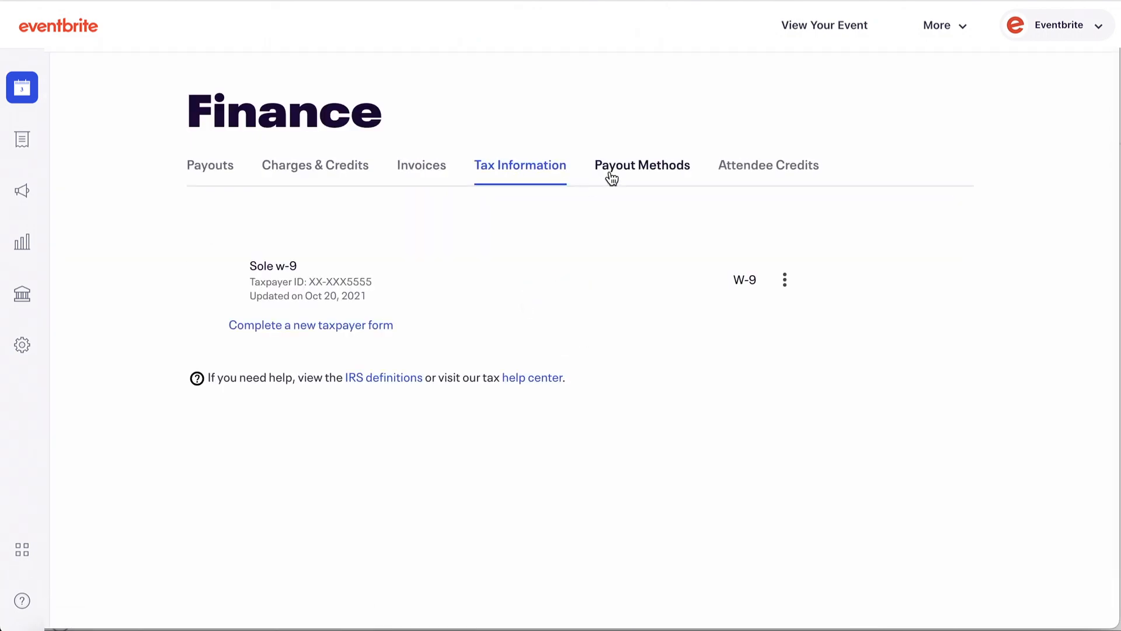
left_click(768, 165)
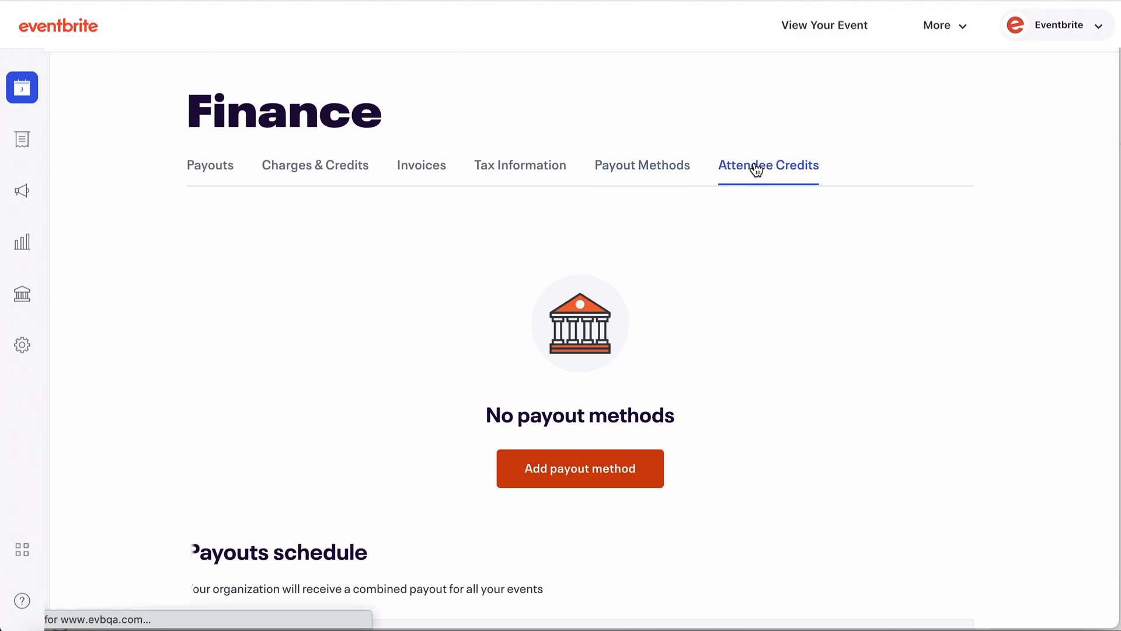